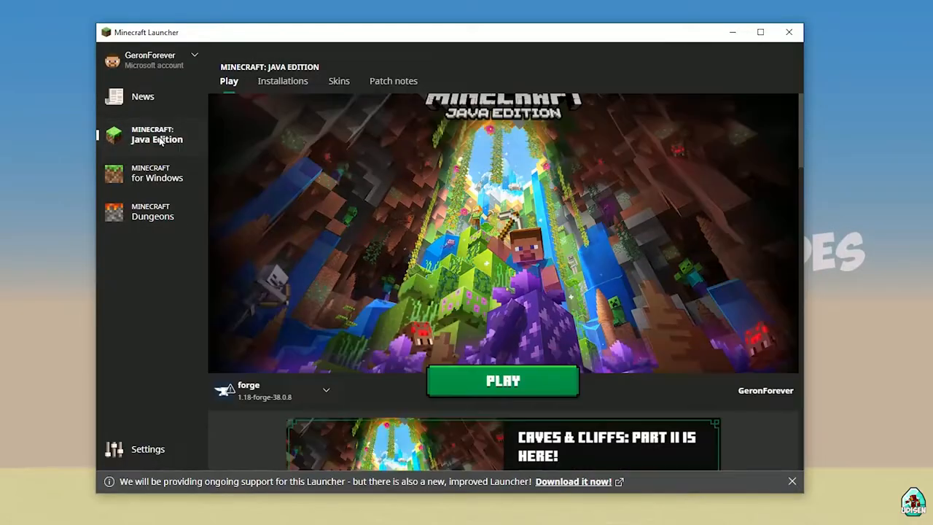
Fill the installation form with scratch name text and keep release 1.18 as its version
click(283, 81)
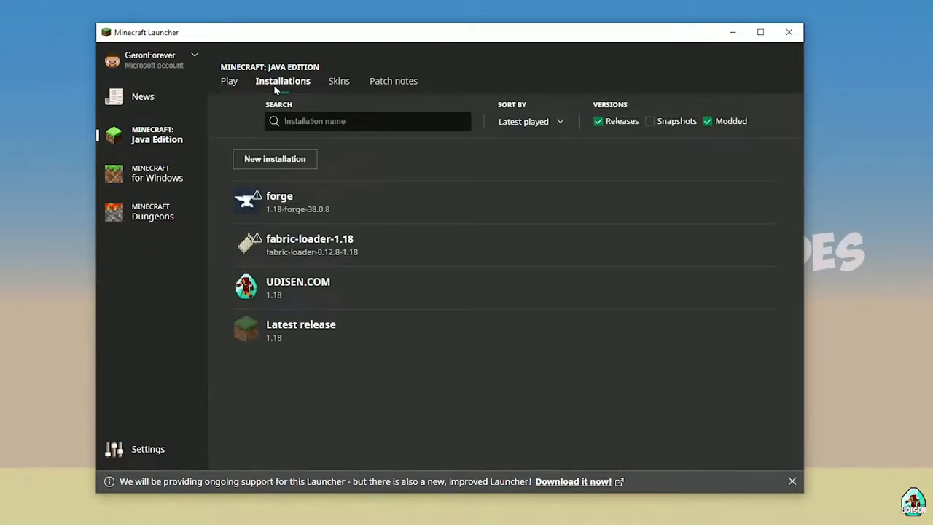
mouse_move(309, 297)
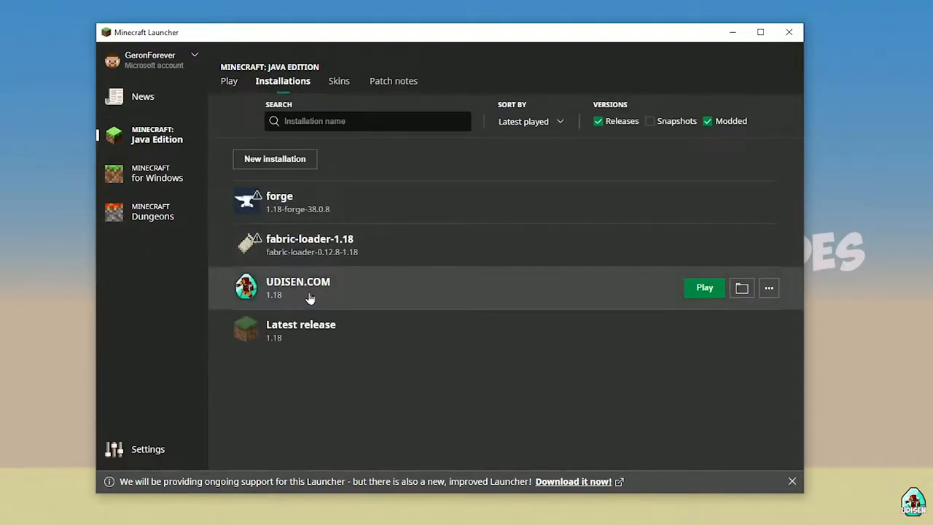
click(274, 159)
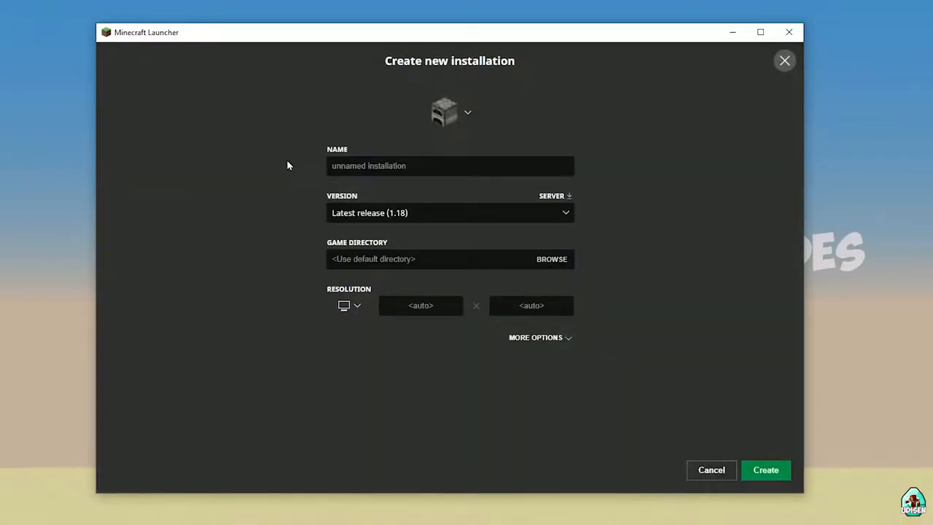
text(hnghnhgnhgnghnhgn)
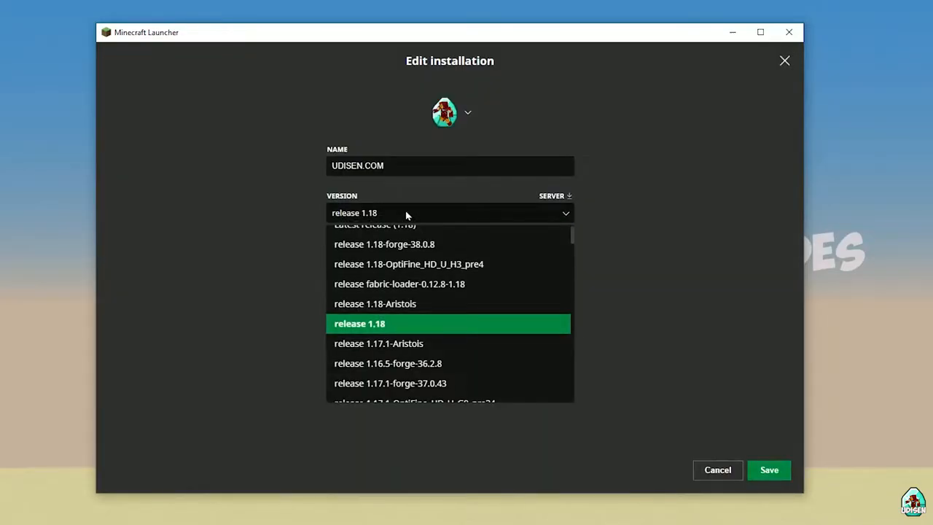
click(360, 323)
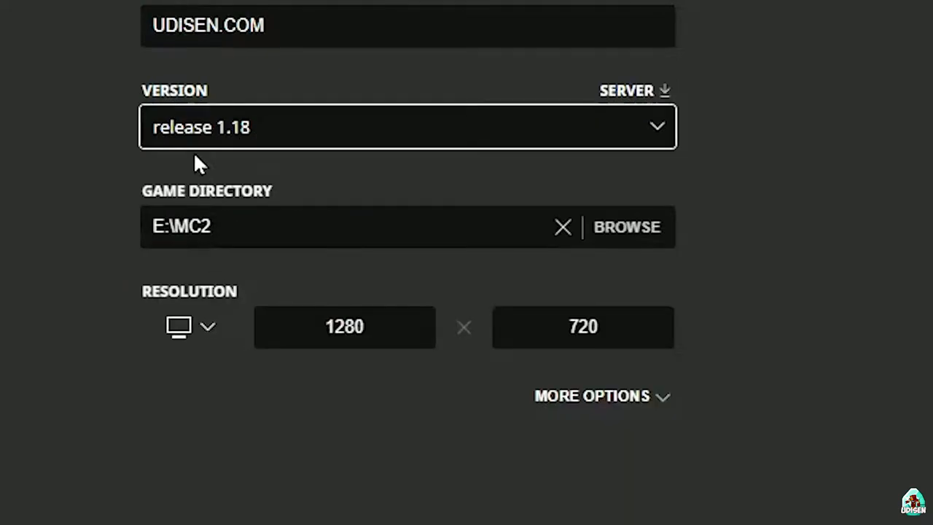
Try the 1.18 experimental snapshot, revert to release 1.18, save UDISEN.COM and launch it
click(407, 127)
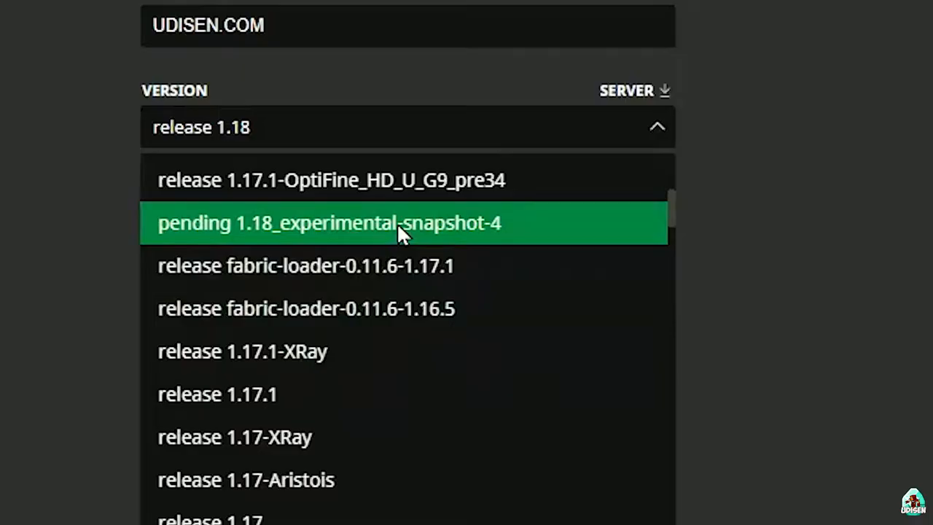
click(329, 223)
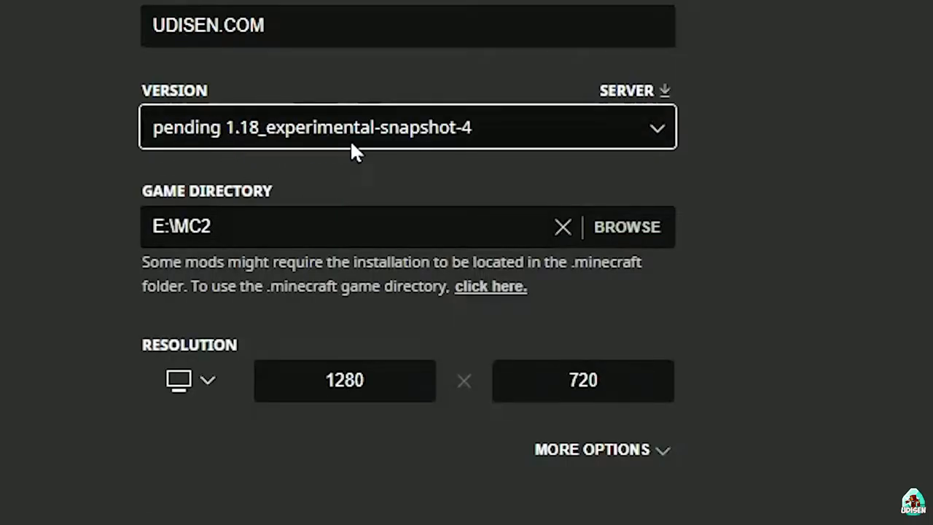
click(407, 127)
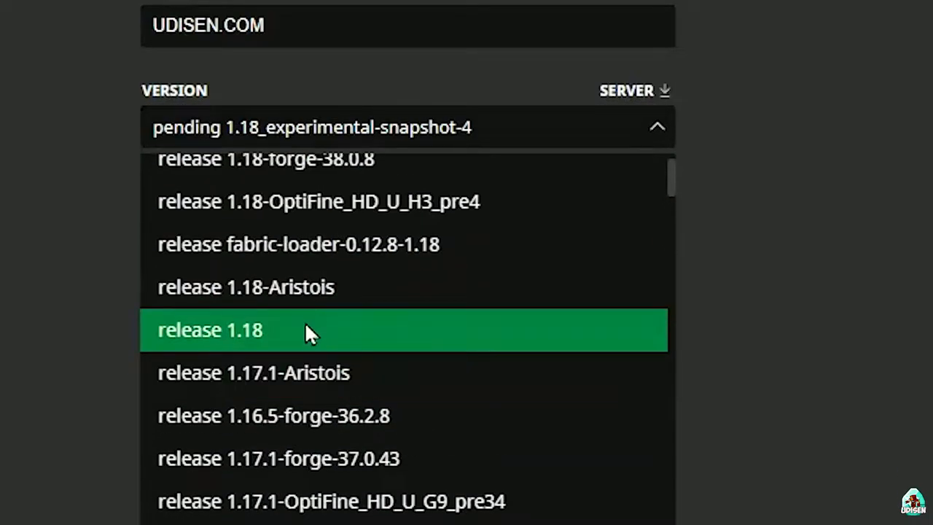
click(210, 329)
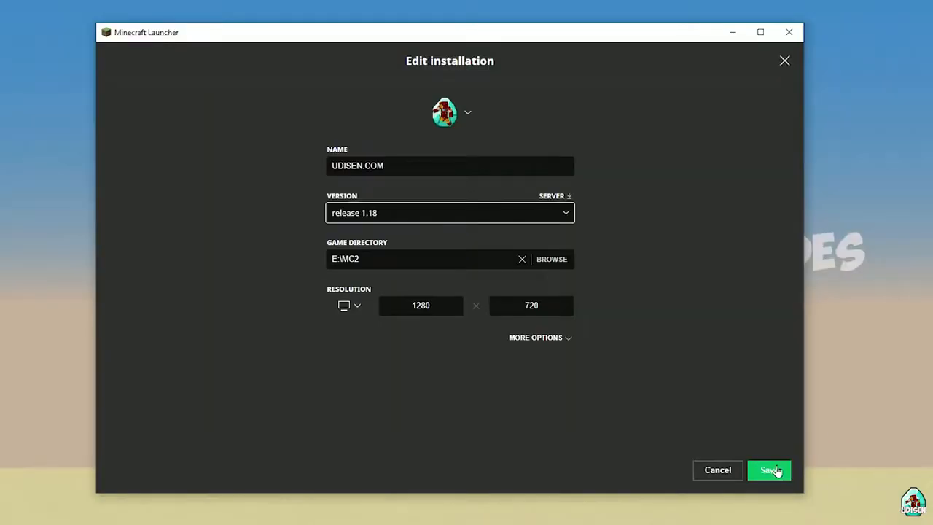
click(769, 469)
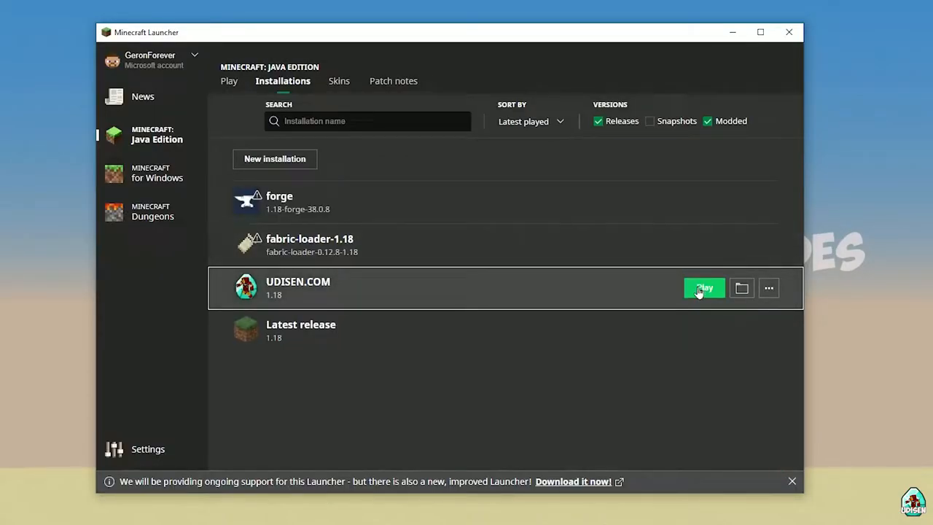
click(703, 287)
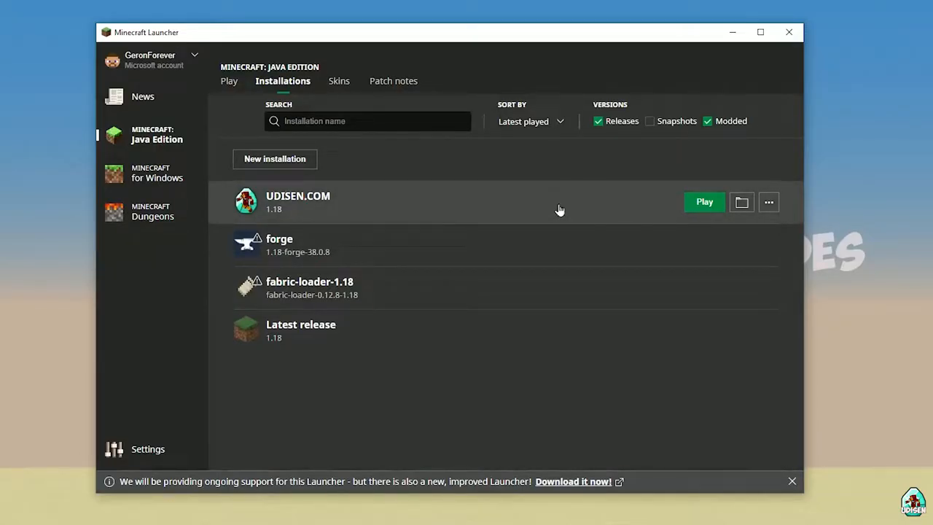
Select the forge-1.18-38.0.8-installer jar in the MSI DRIVERS folder on Video (F:)
click(703, 202)
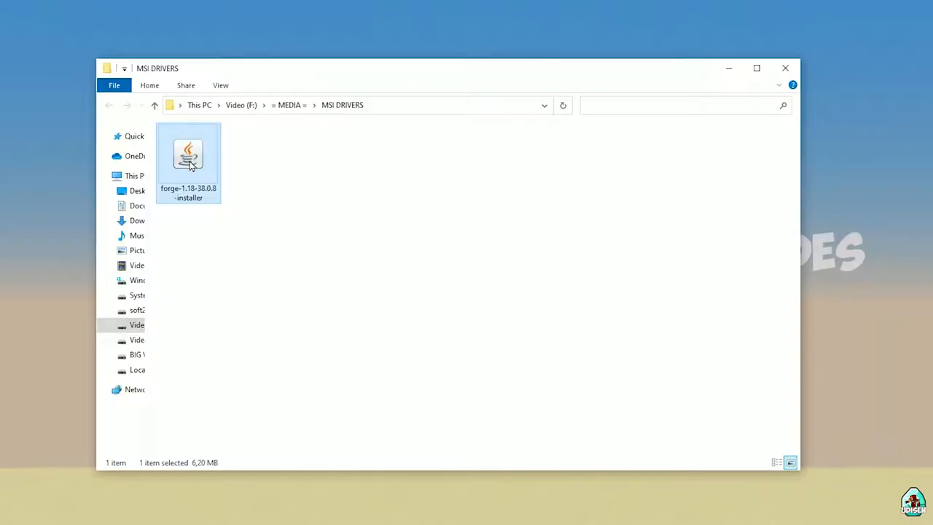
mouse_move(189, 155)
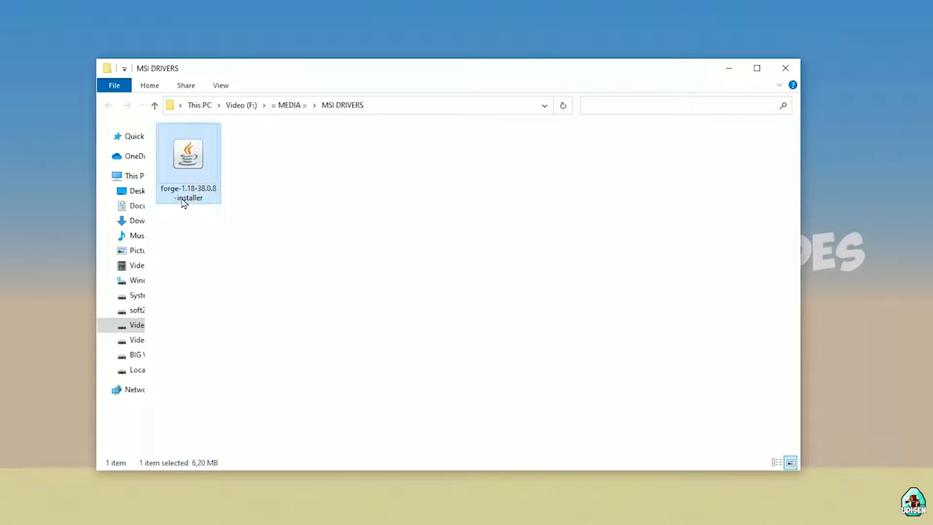
click(188, 192)
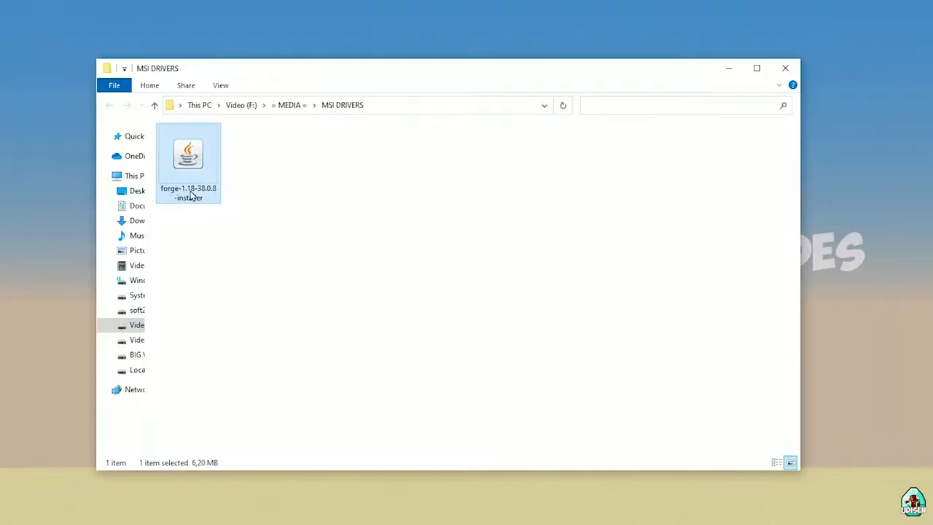
mouse_move(195, 181)
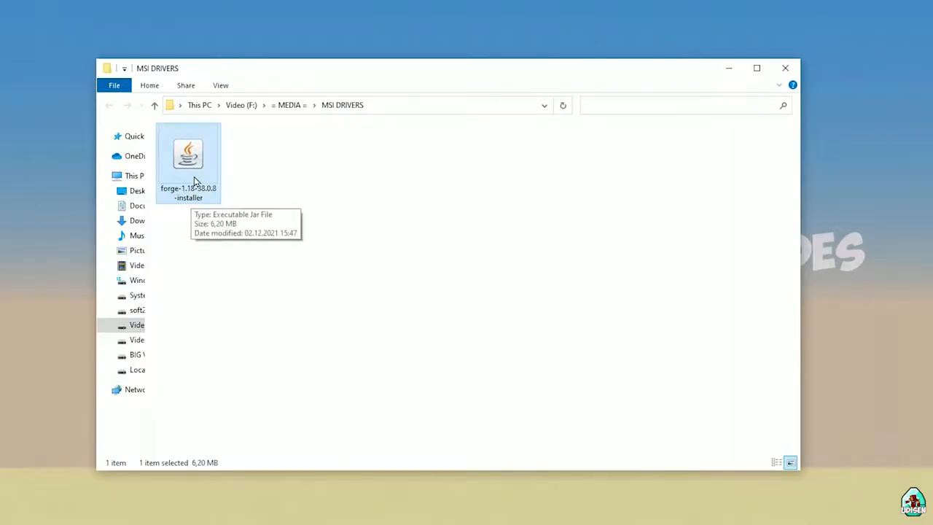
mouse_move(253, 135)
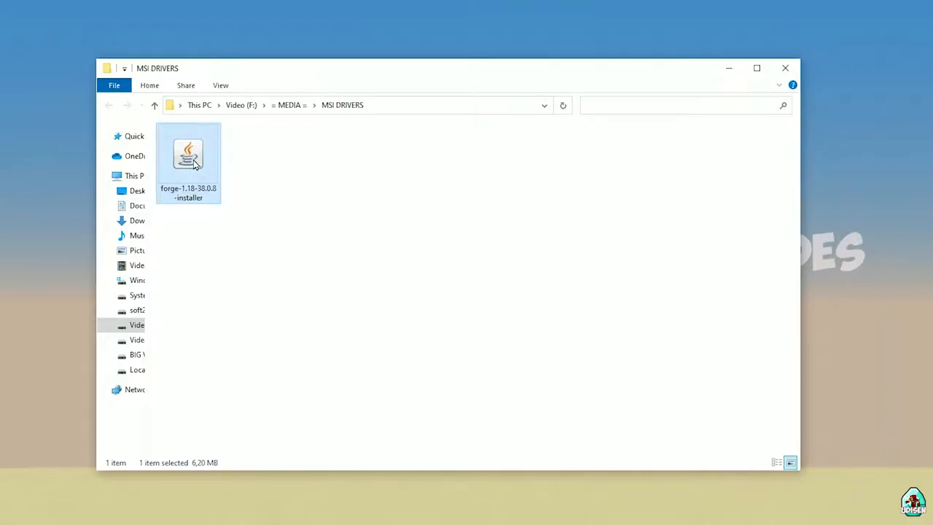
mouse_move(189, 156)
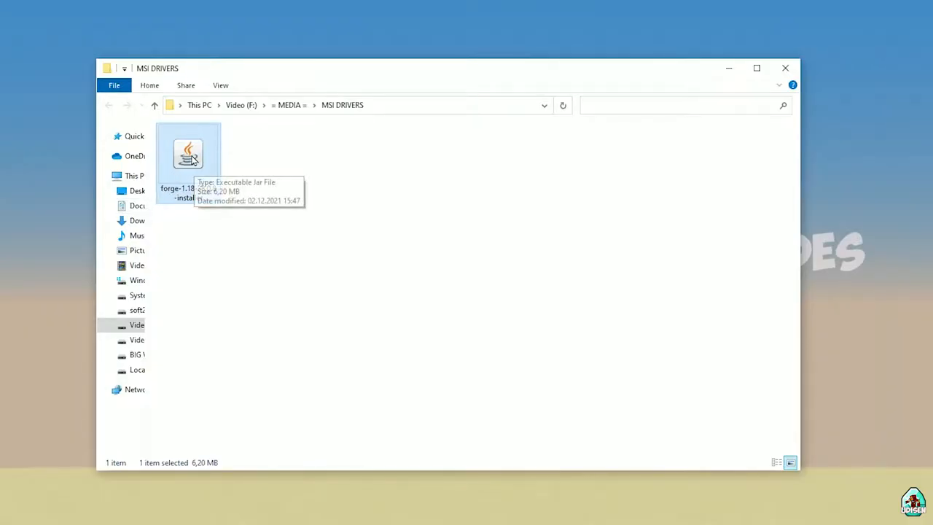
Run the Forge installer and install the 1.18-forge-38.0.8 client profile into .minecraft
double_click(188, 155)
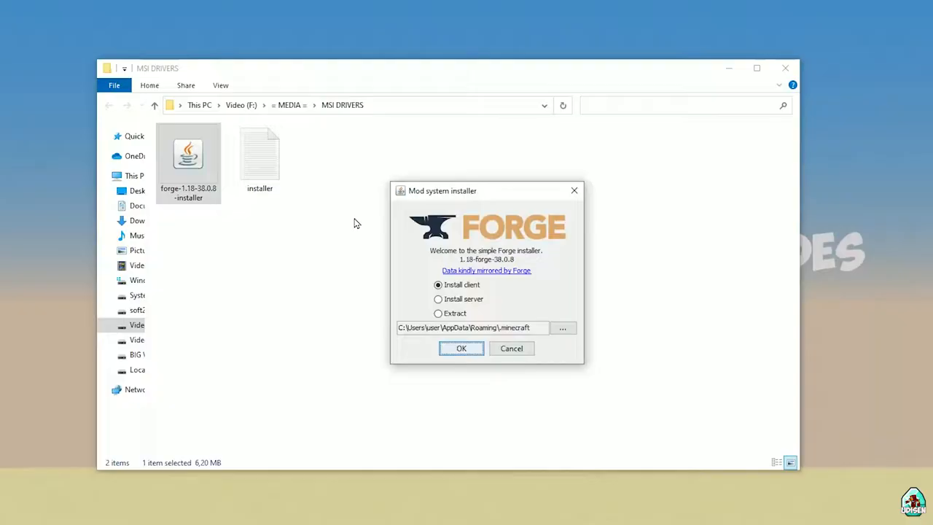
click(460, 347)
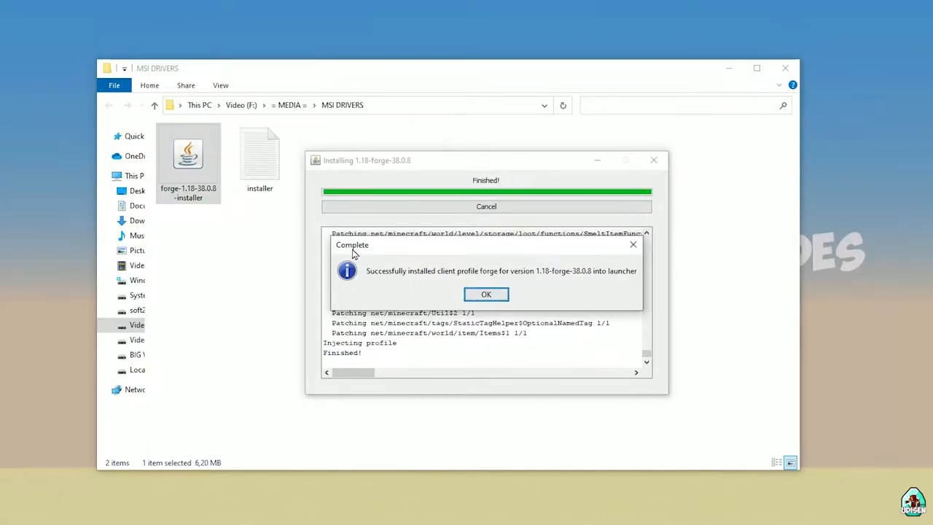
mouse_move(364, 283)
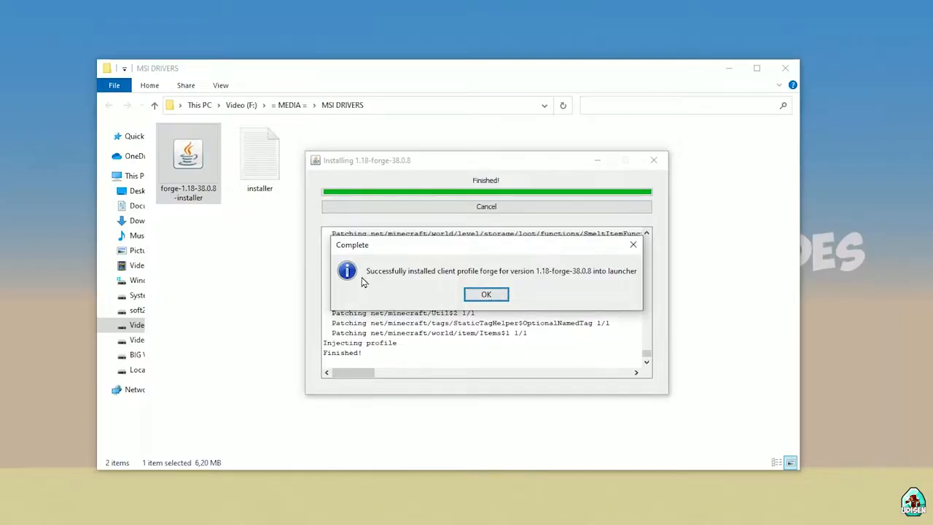
click(485, 293)
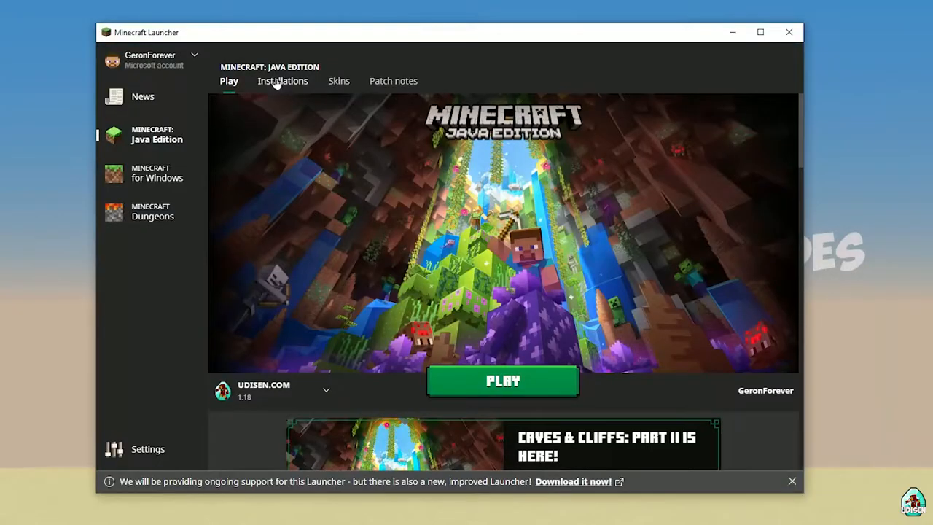
Edit the new forge installation and review its version list showing release 1.18-forge-38.0.8
click(283, 81)
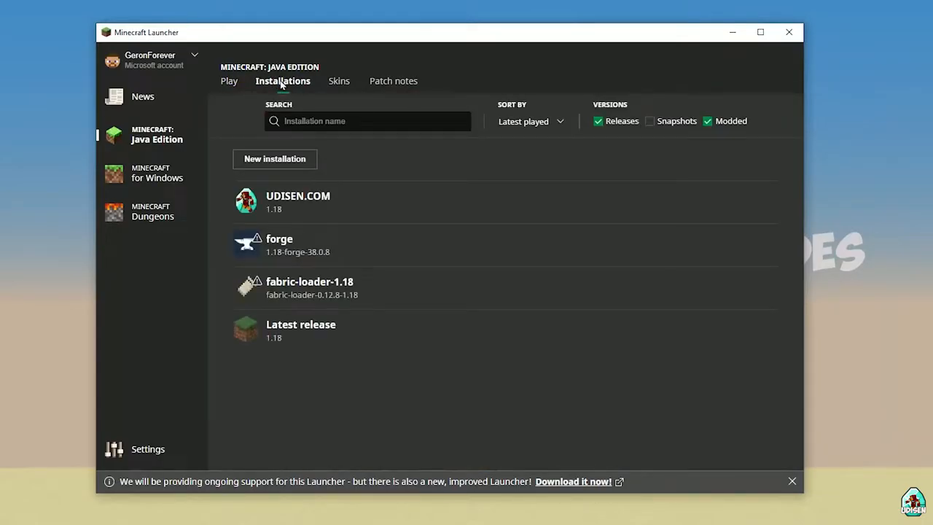
mouse_move(279, 251)
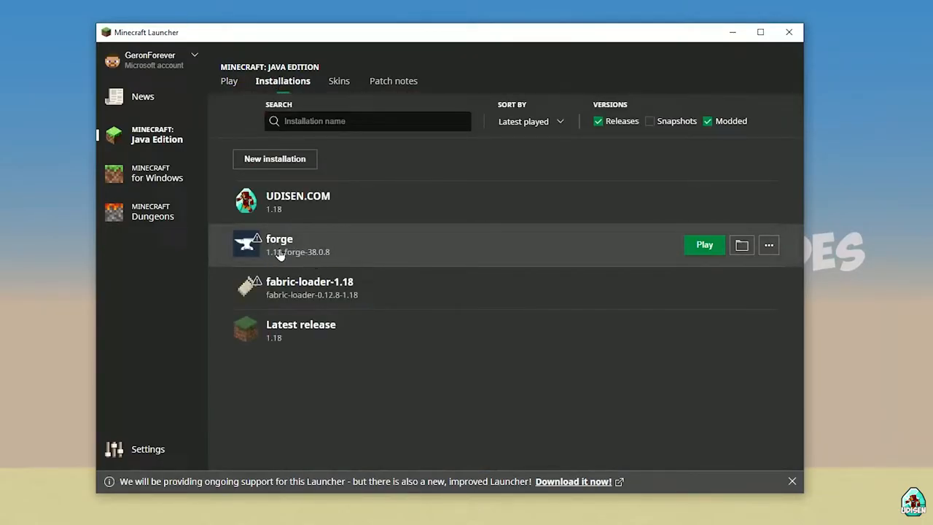
click(768, 244)
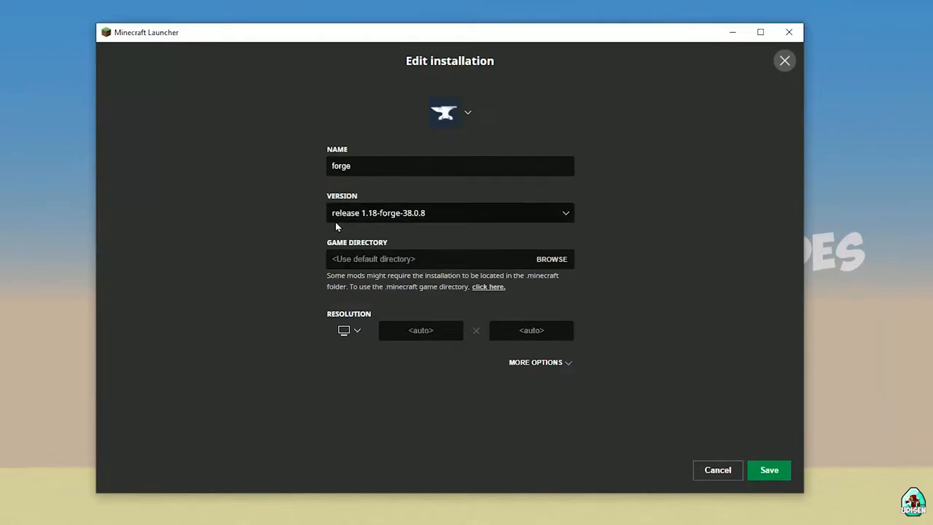
mouse_move(437, 226)
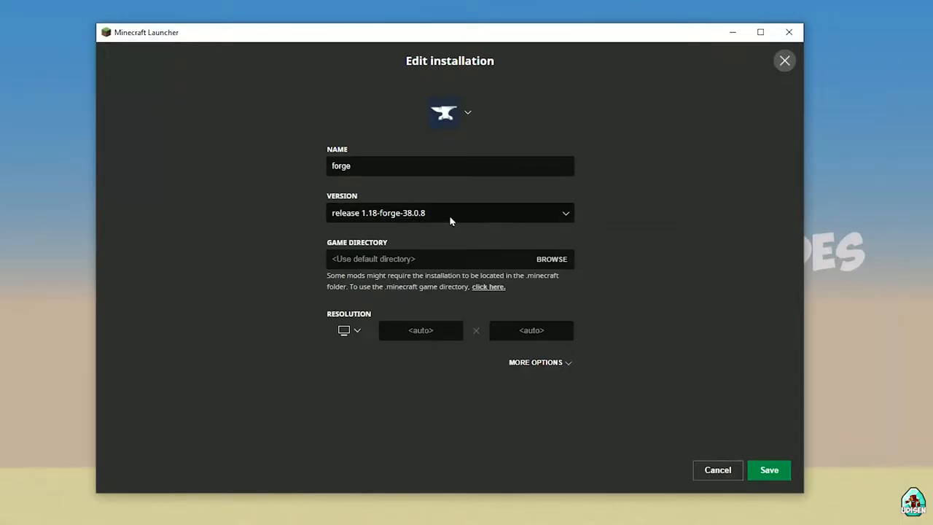
click(448, 212)
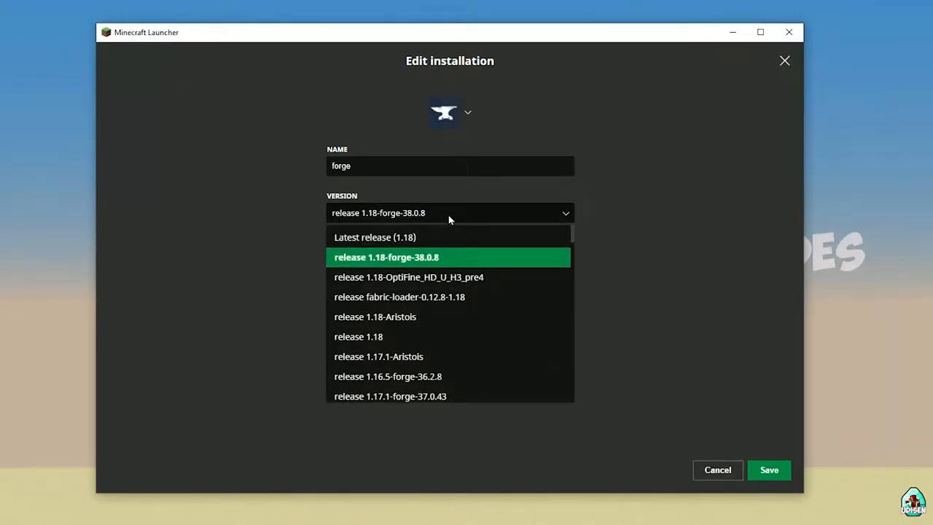
mouse_move(390, 316)
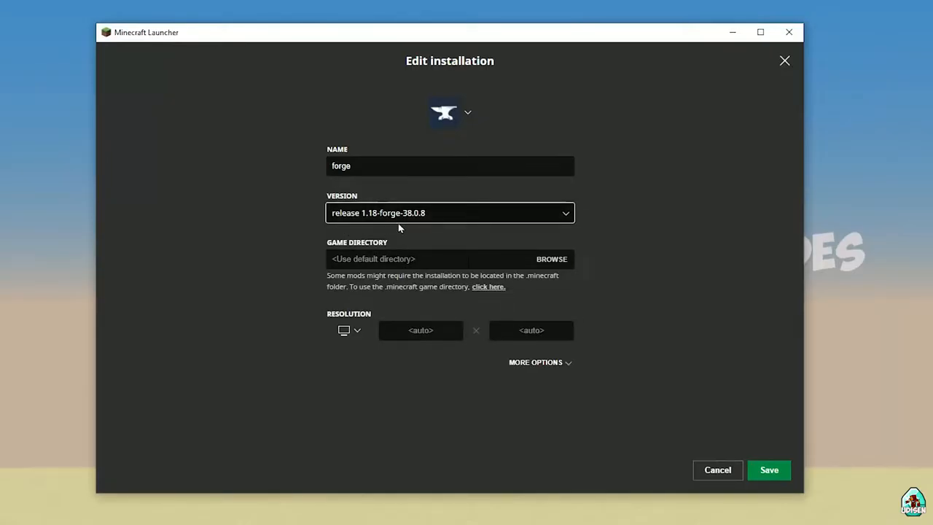
mouse_move(717, 469)
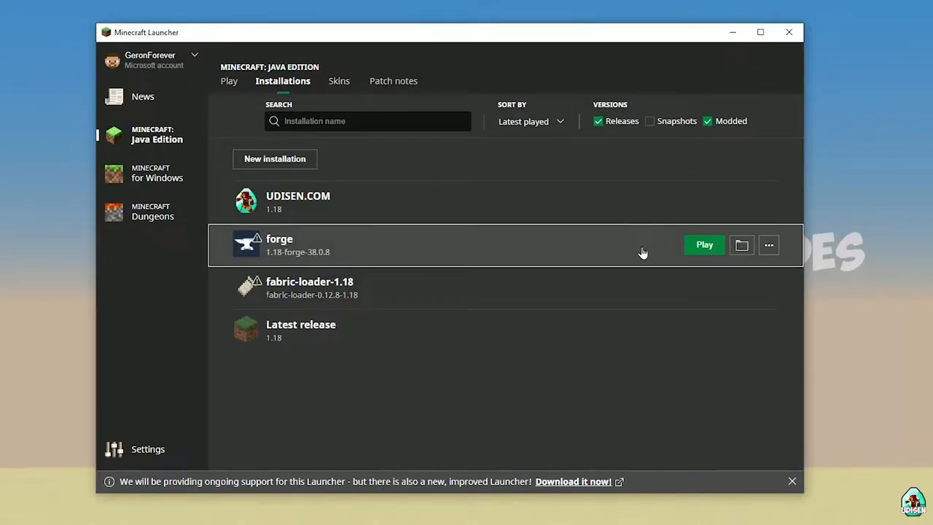
mouse_move(651, 252)
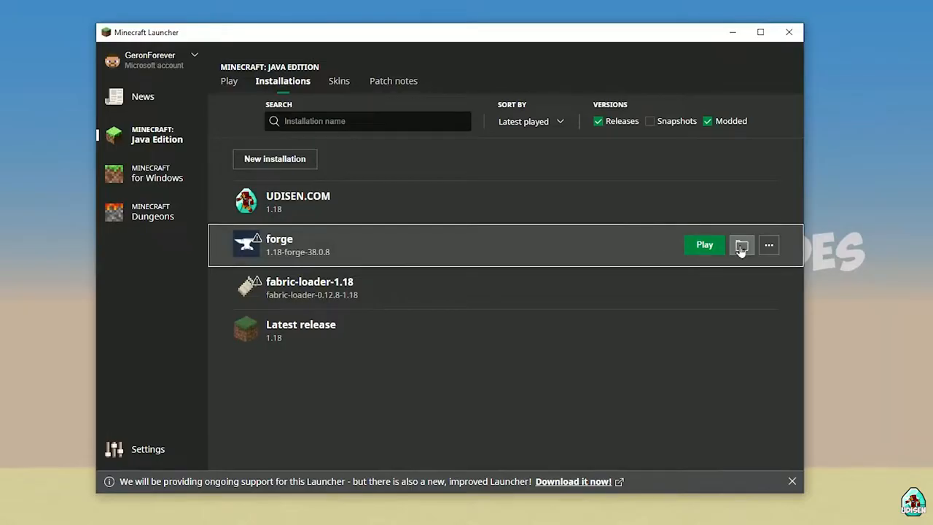
Copy the MacroKeybindsMod jar into the forge installation's mods folder
click(741, 244)
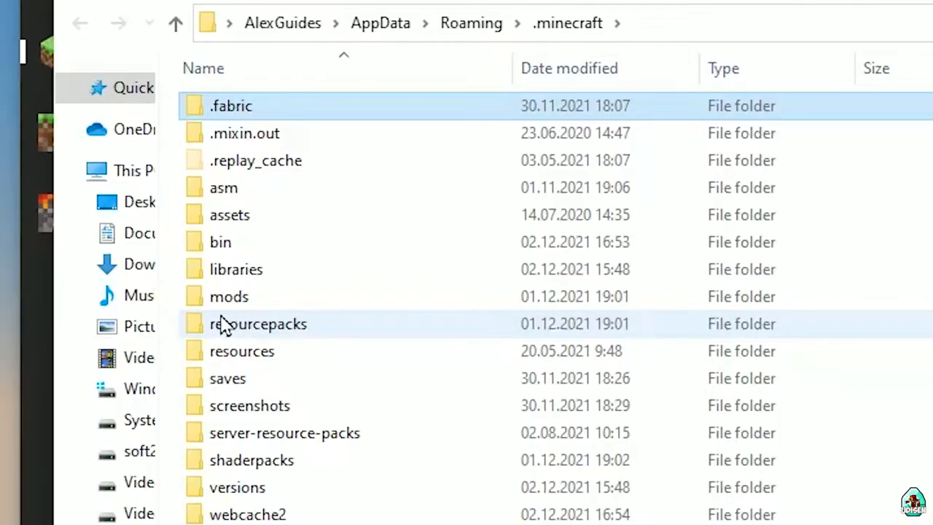
mouse_move(240, 324)
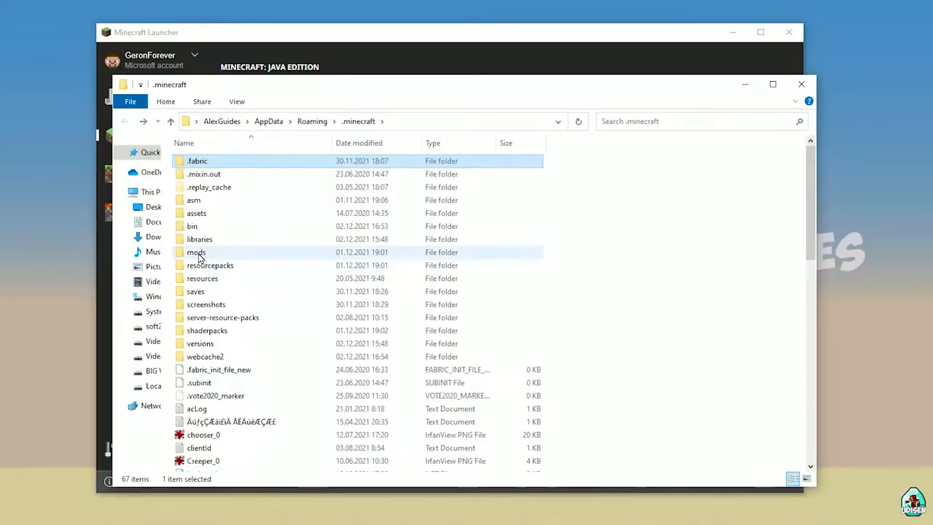
double_click(196, 252)
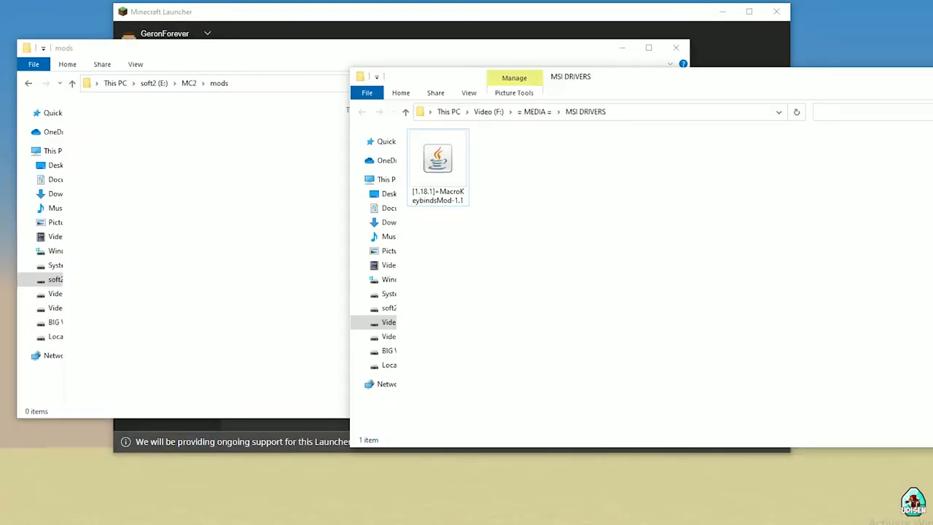
drag(437, 158, 157, 135)
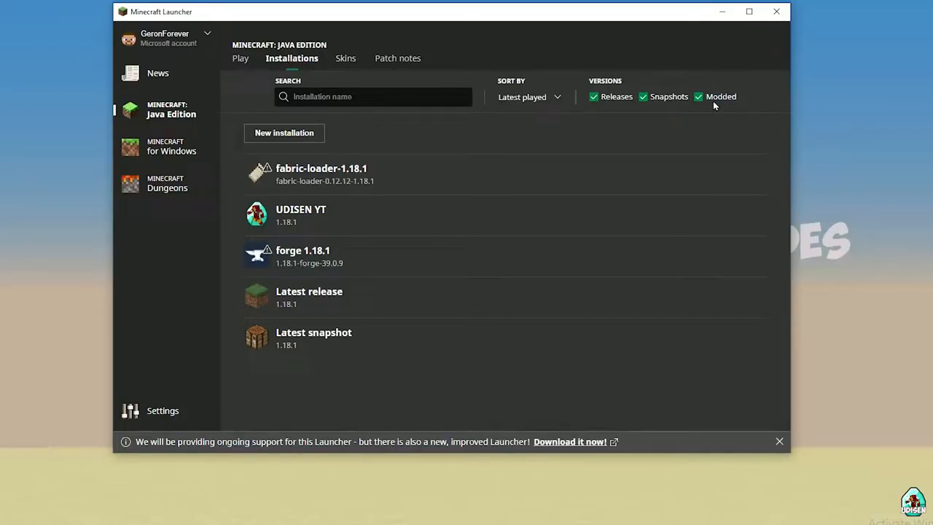
Set the forge 1.18.1 installation's version to release 1.18.1-forge-39.0.0
click(697, 97)
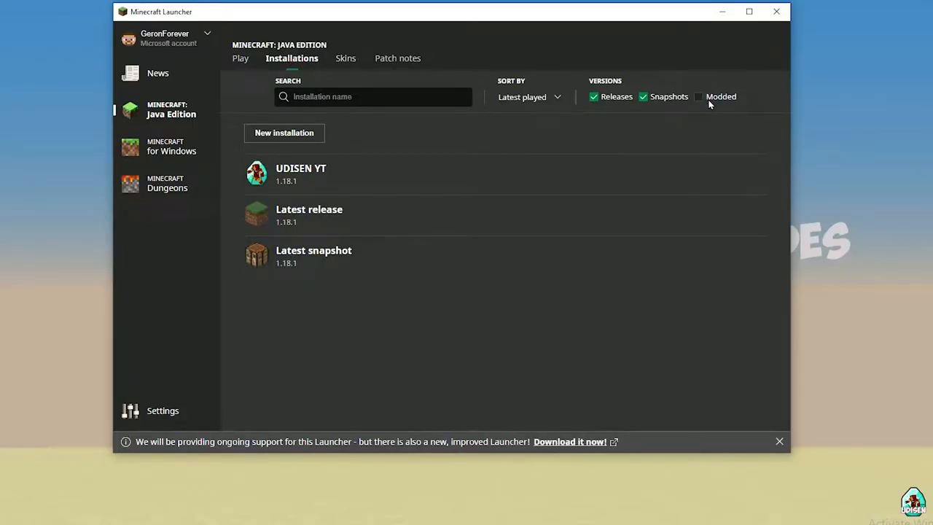
click(300, 173)
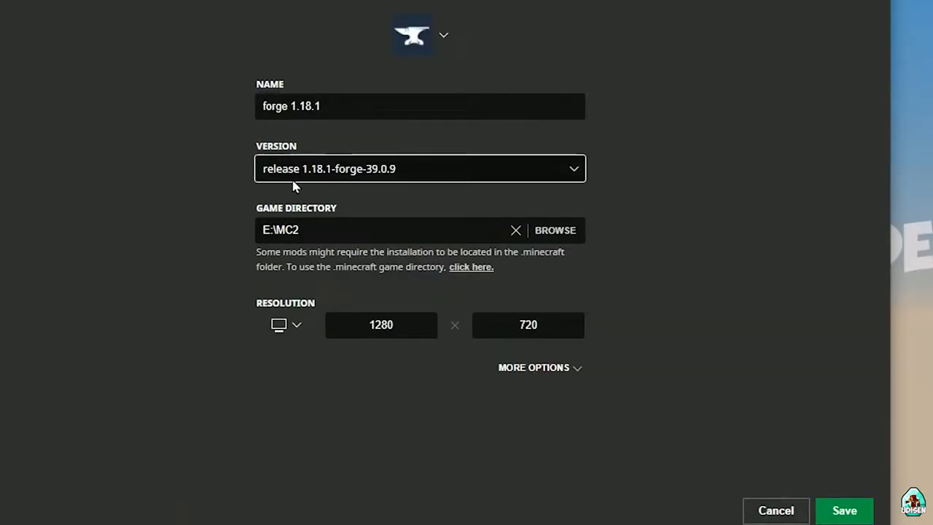
mouse_move(441, 186)
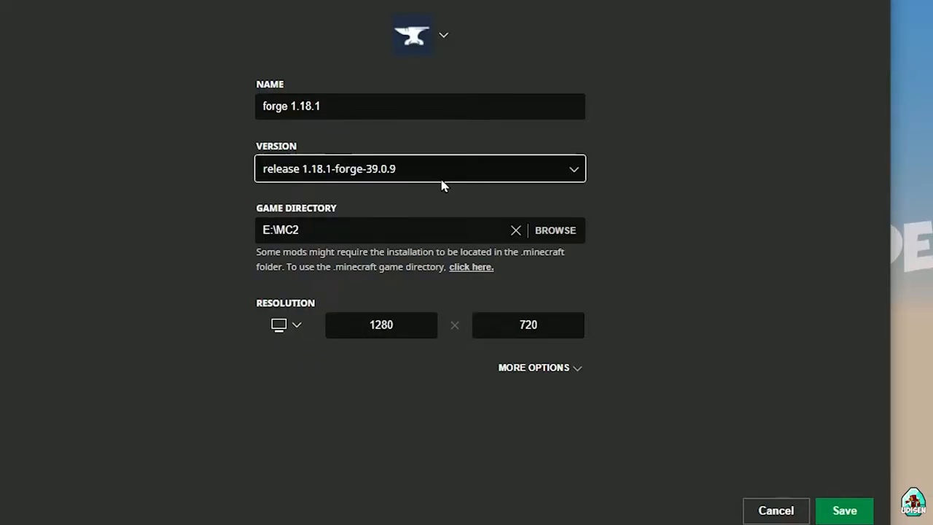
click(420, 169)
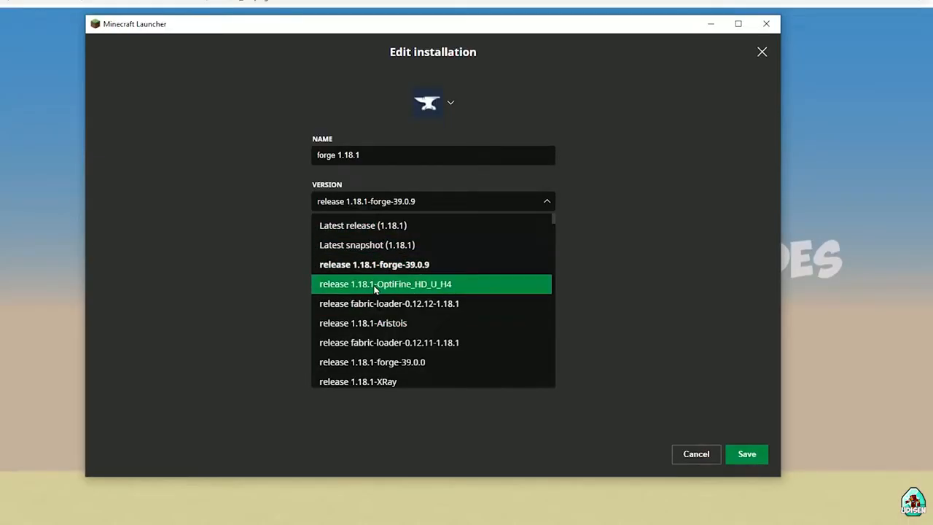
scroll(down, 3)
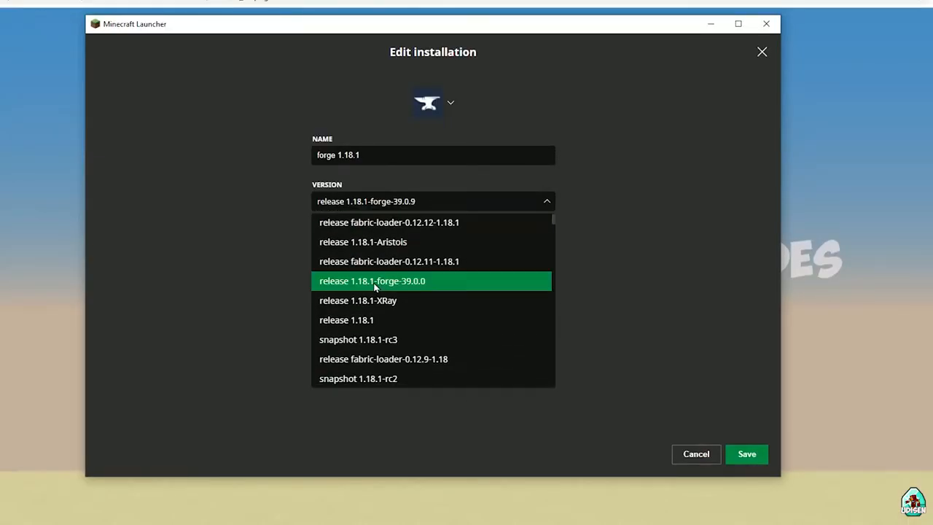
click(372, 281)
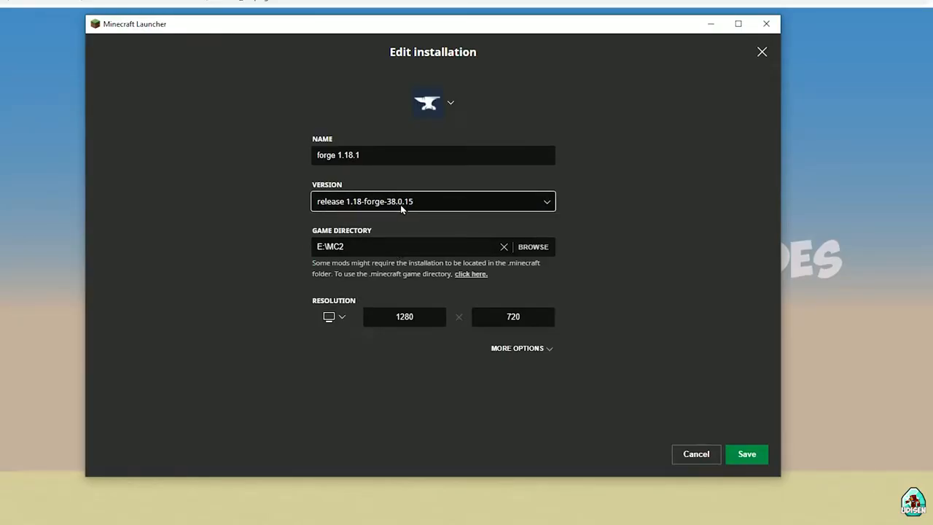
click(433, 201)
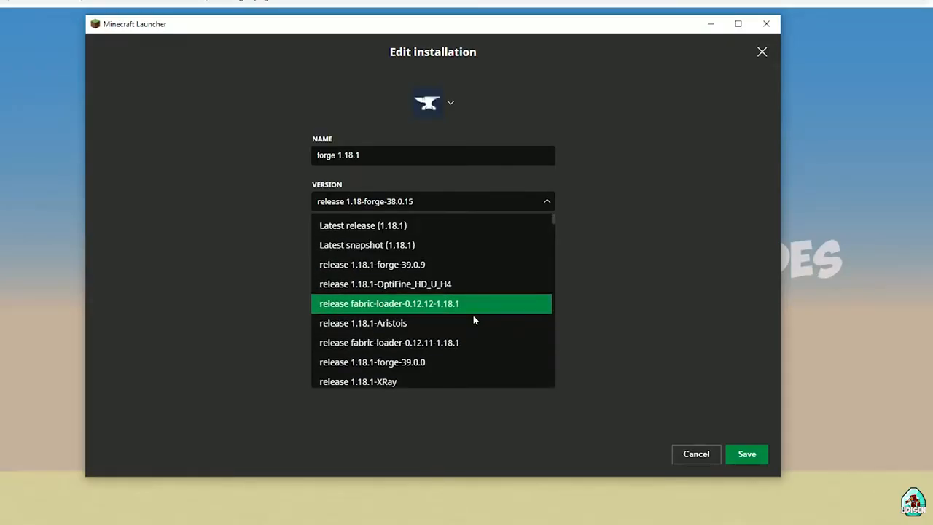
click(371, 361)
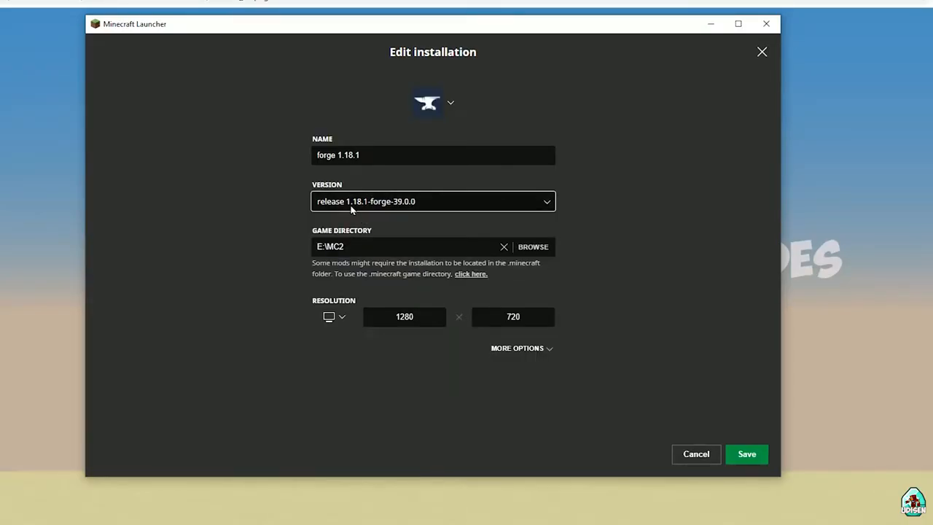
mouse_move(758, 372)
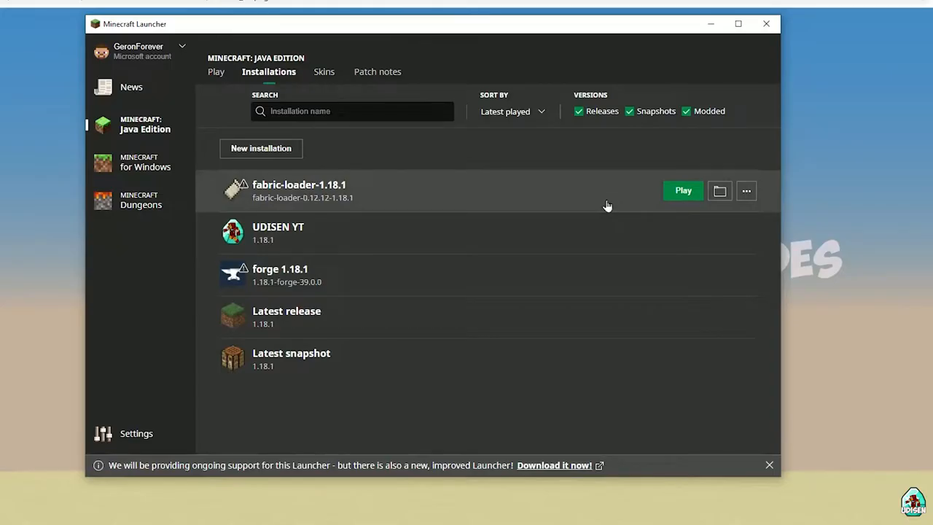
Start the modded game and bring up the empty Global Macros screen
click(681, 190)
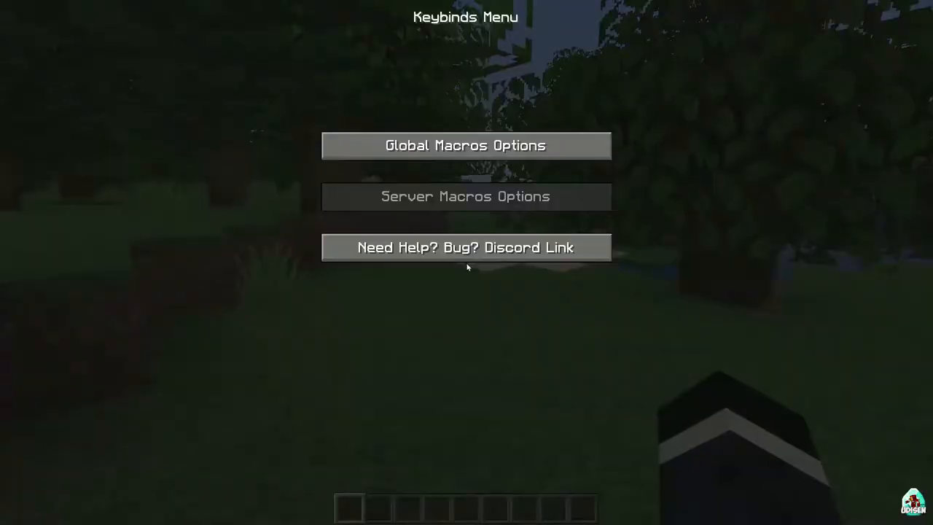
click(465, 145)
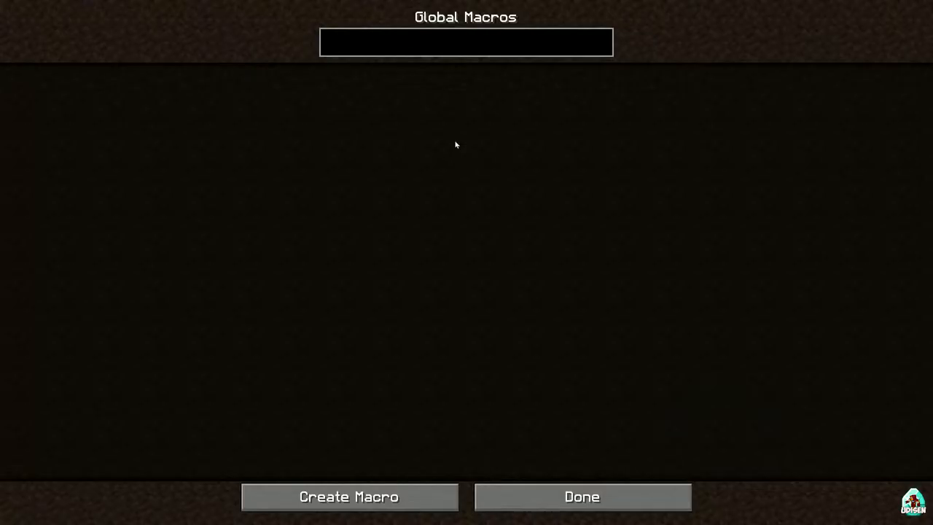
Create a new global macro with action /time set 13000 and name night
click(348, 497)
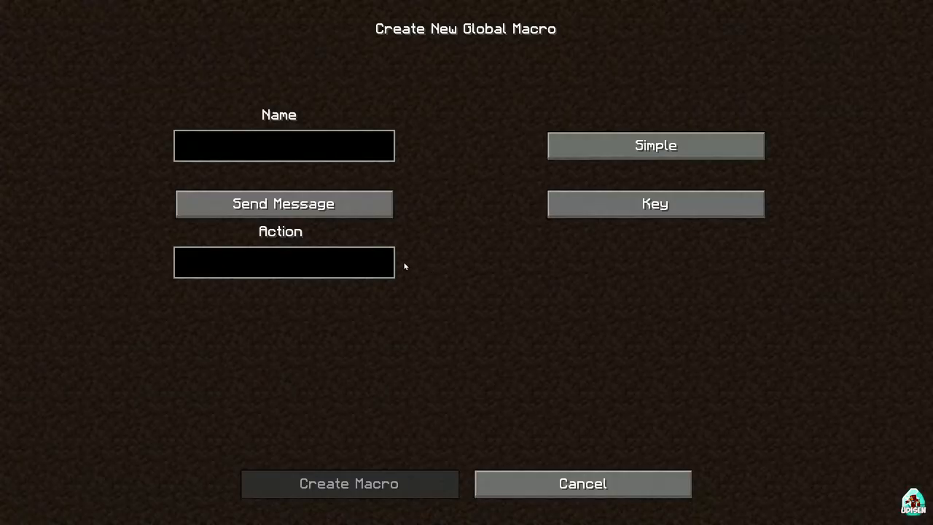
click(284, 262)
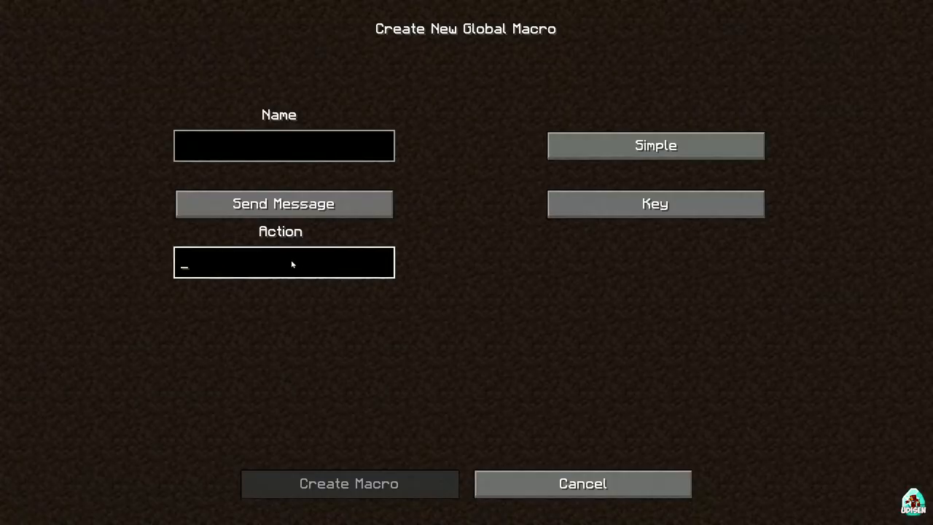
text(.)
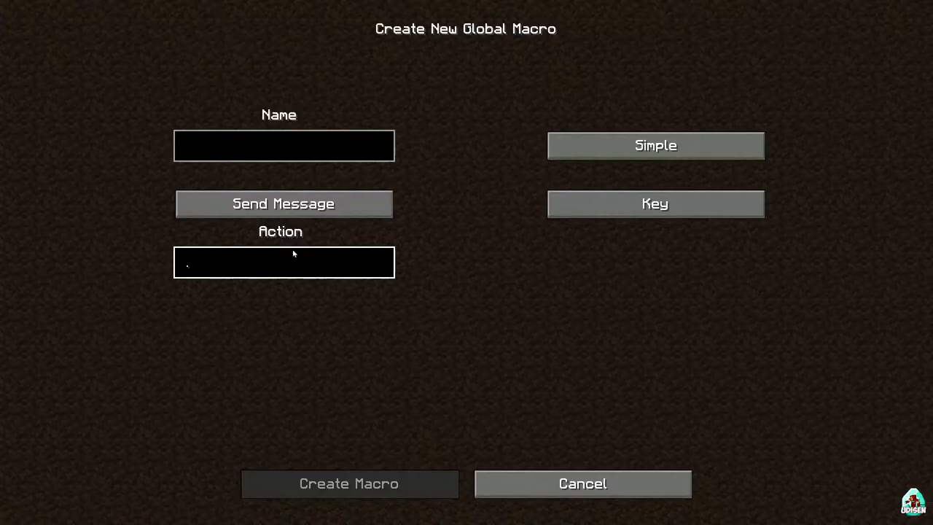
text(/)
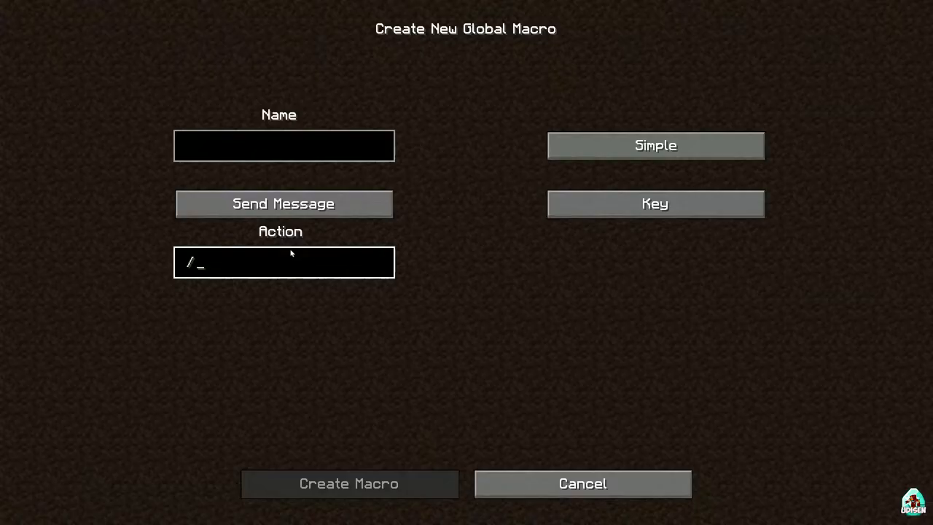
text(time set)
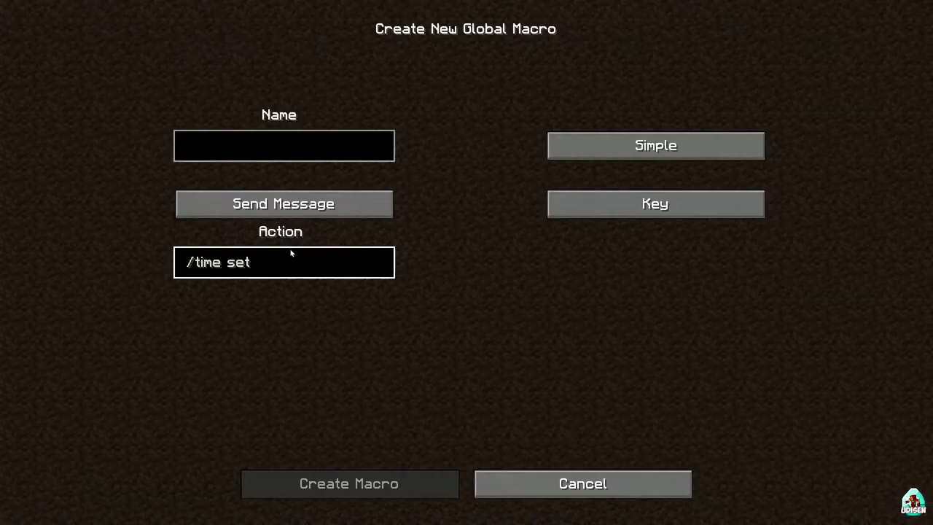
text(1)
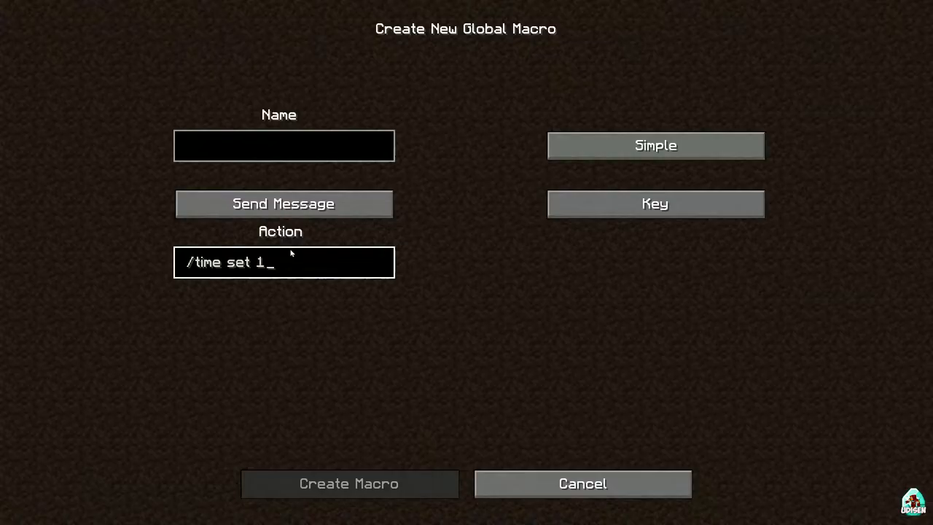
text(3000)
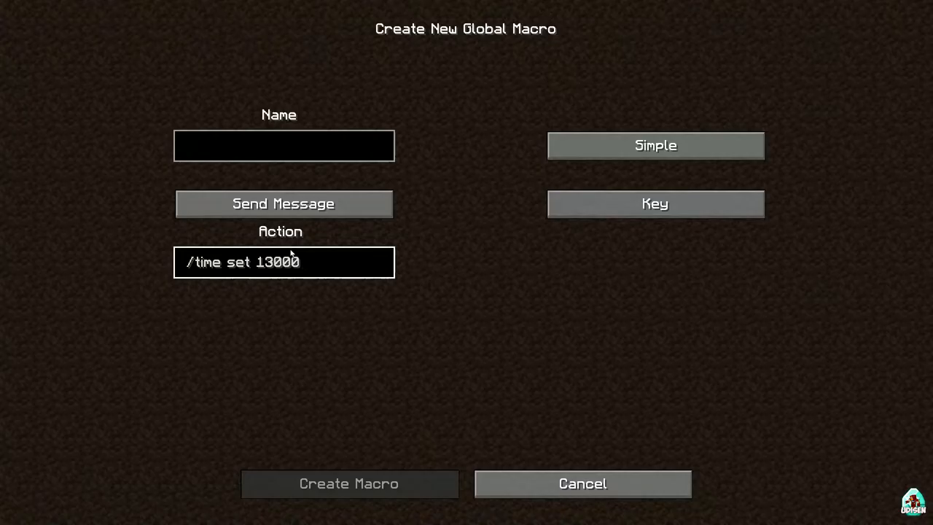
mouse_move(342, 261)
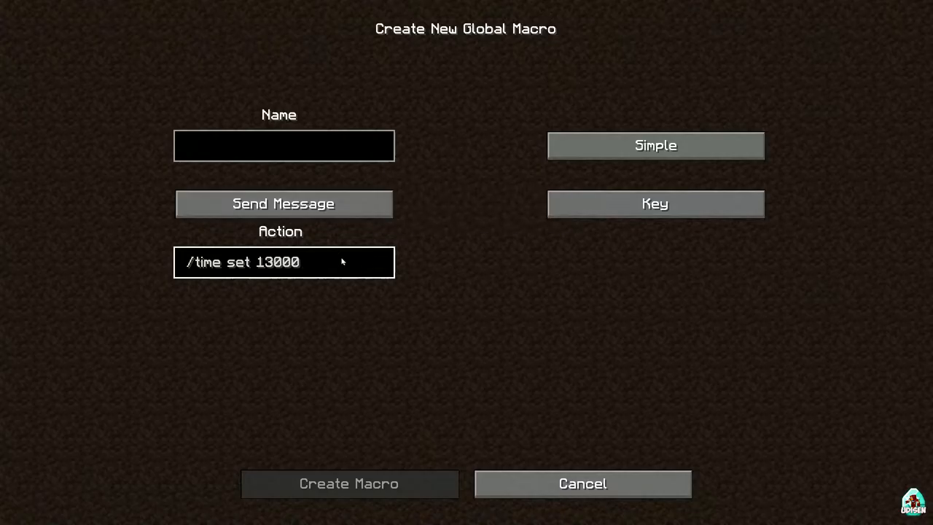
mouse_move(654, 203)
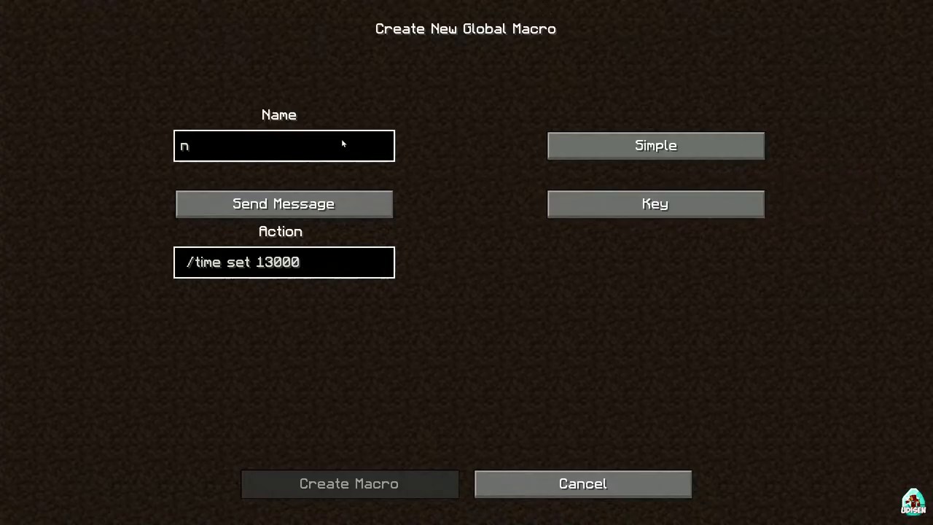
text(ight)
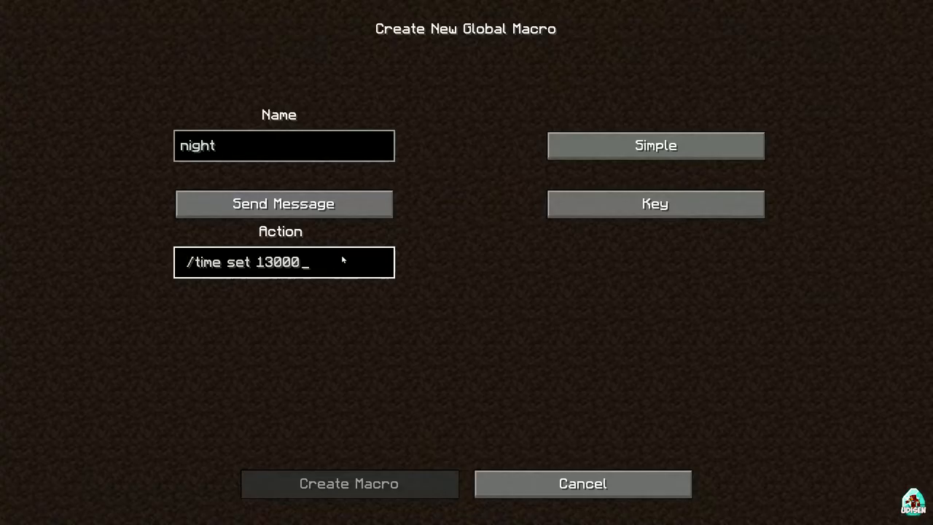
Cycle the macro type to Simple and save the night macro
click(654, 203)
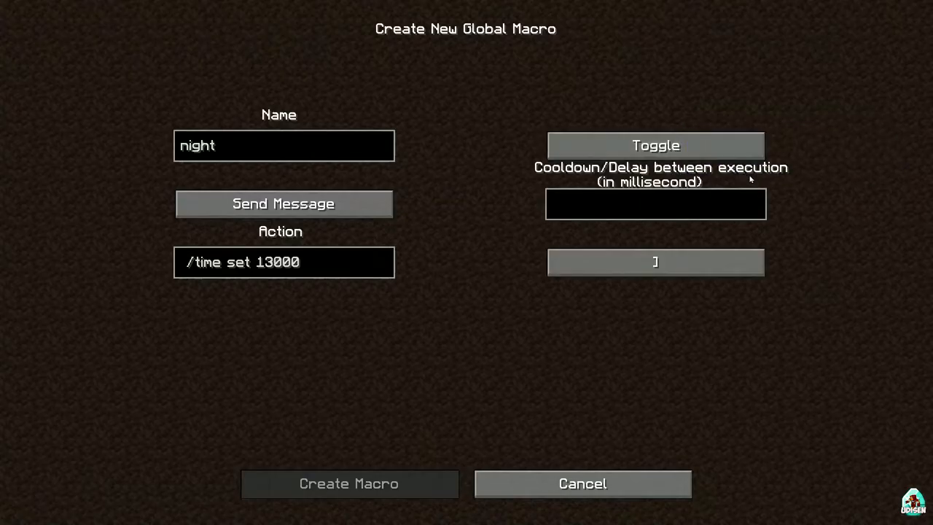
click(655, 145)
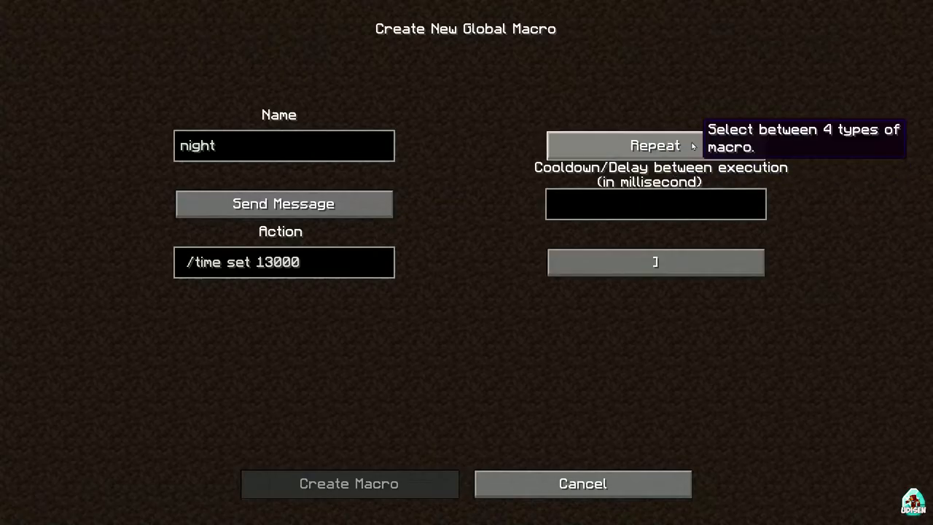
click(654, 145)
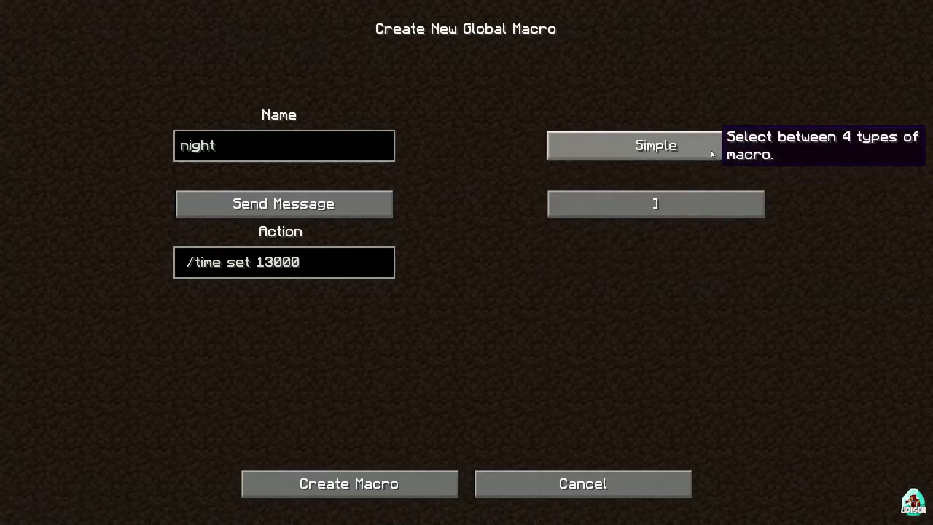
mouse_move(538, 285)
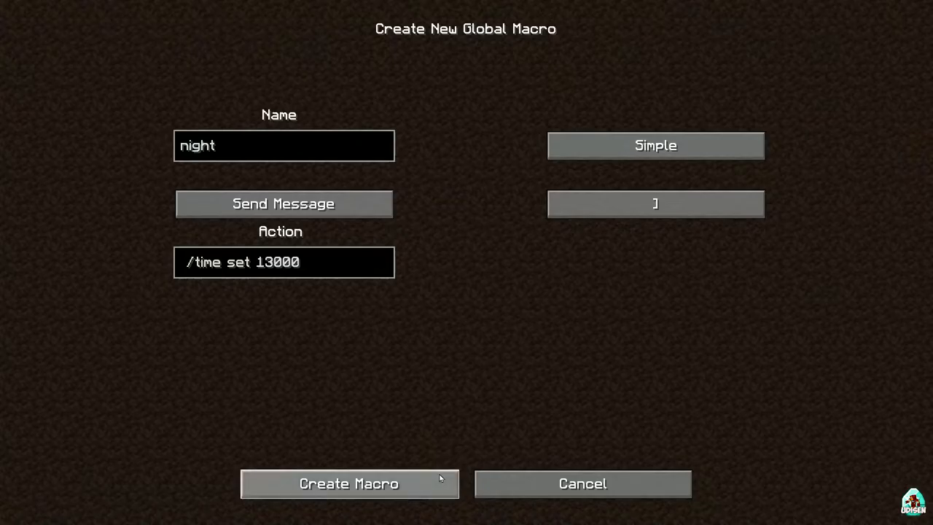
click(348, 483)
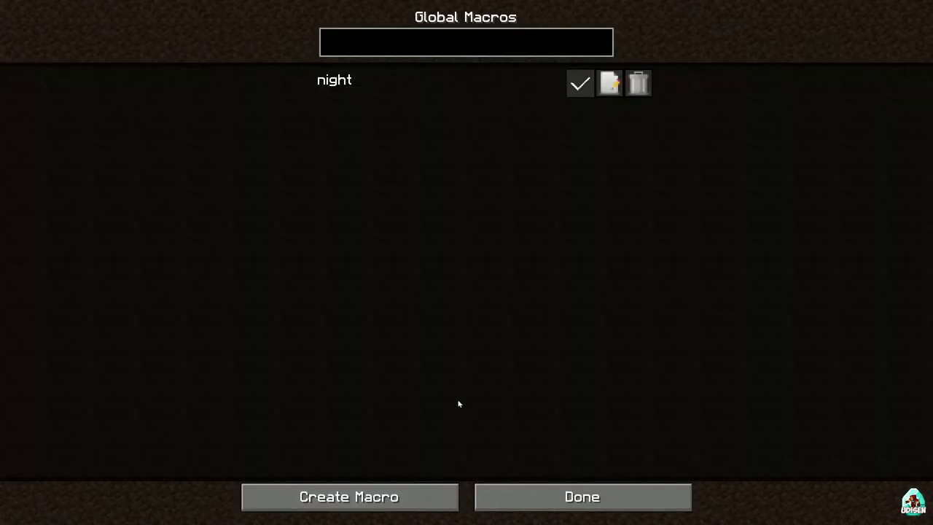
Return to the world and fire the night macro, setting the time to 13000
click(582, 497)
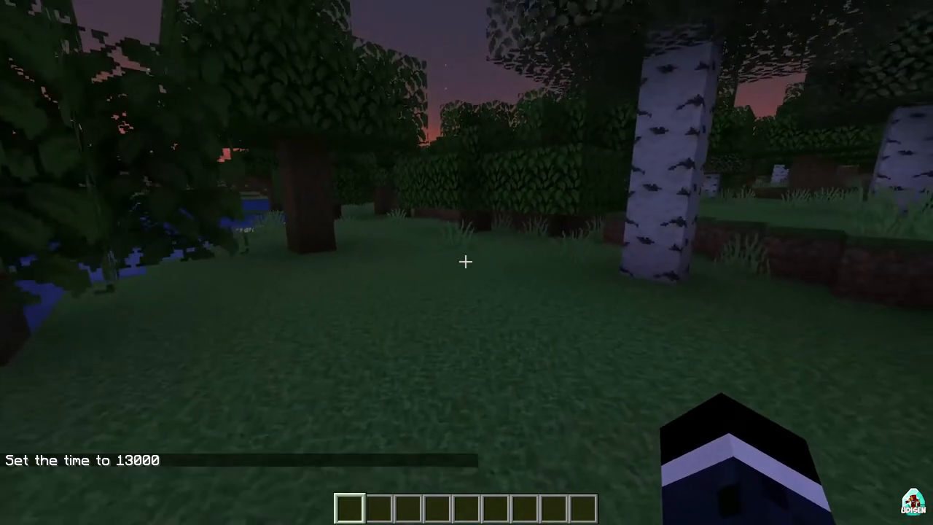
mouse_move(466, 262)
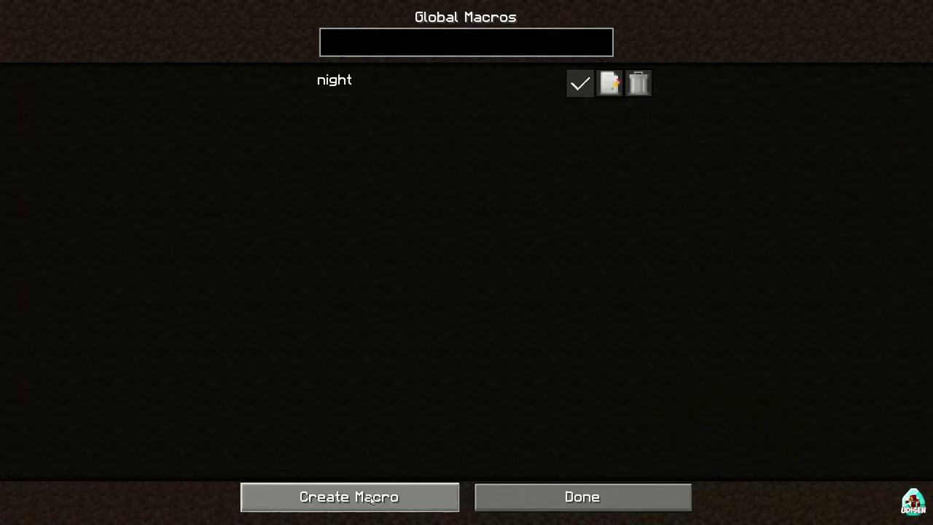
Begin a new global macro named 'night effect' bound to the [ key
click(349, 497)
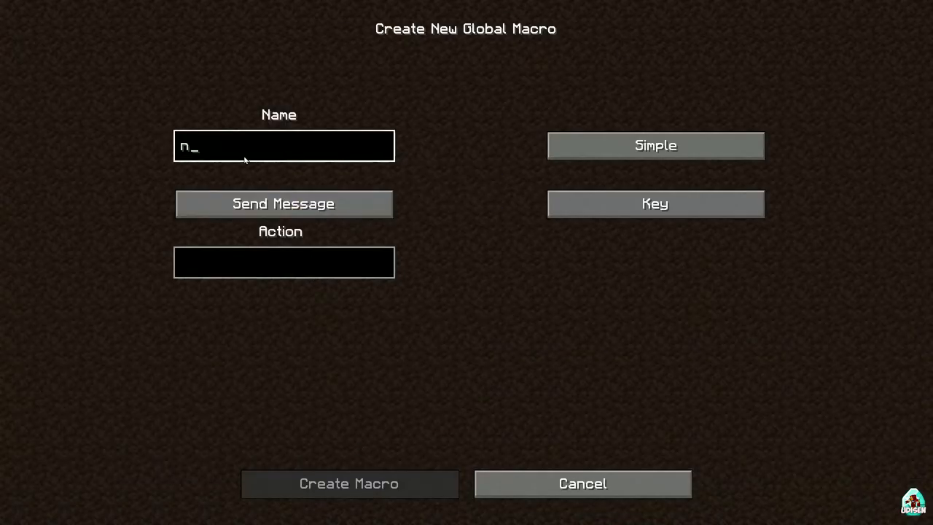
text(ight e)
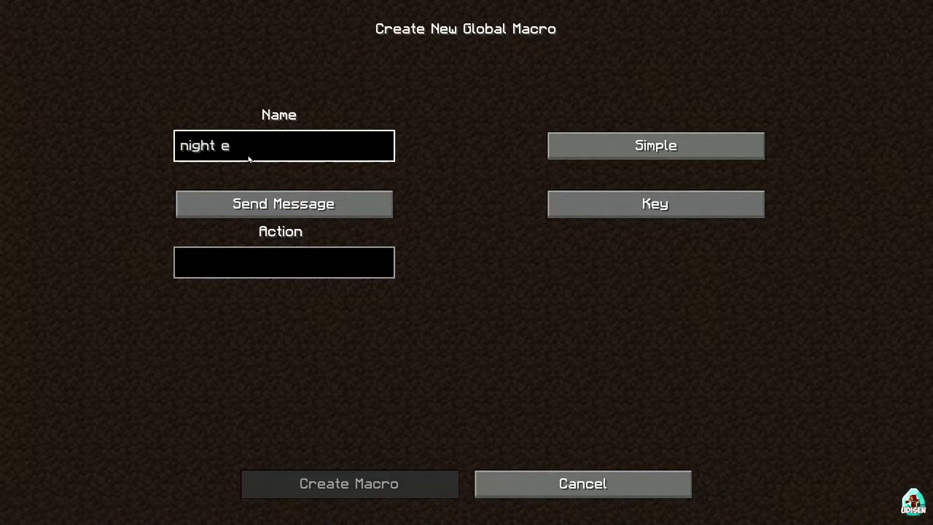
text(ffect)
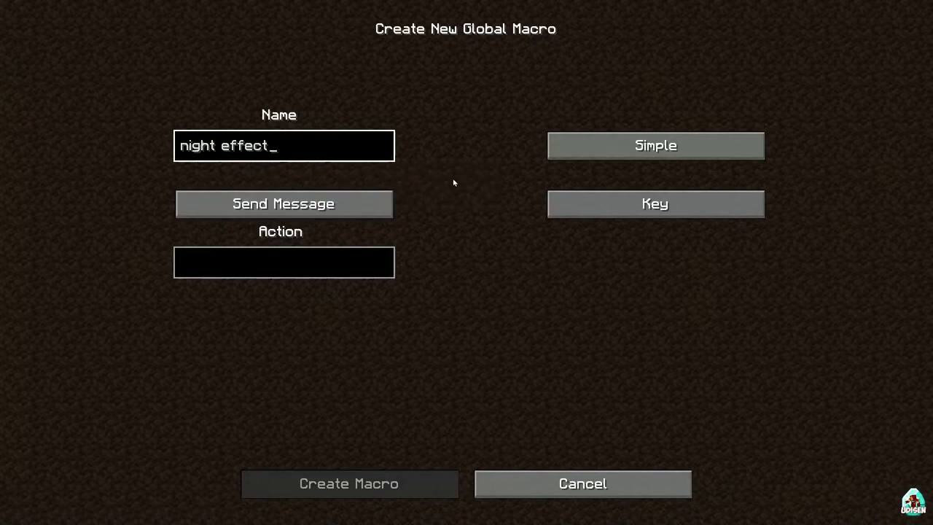
click(654, 204)
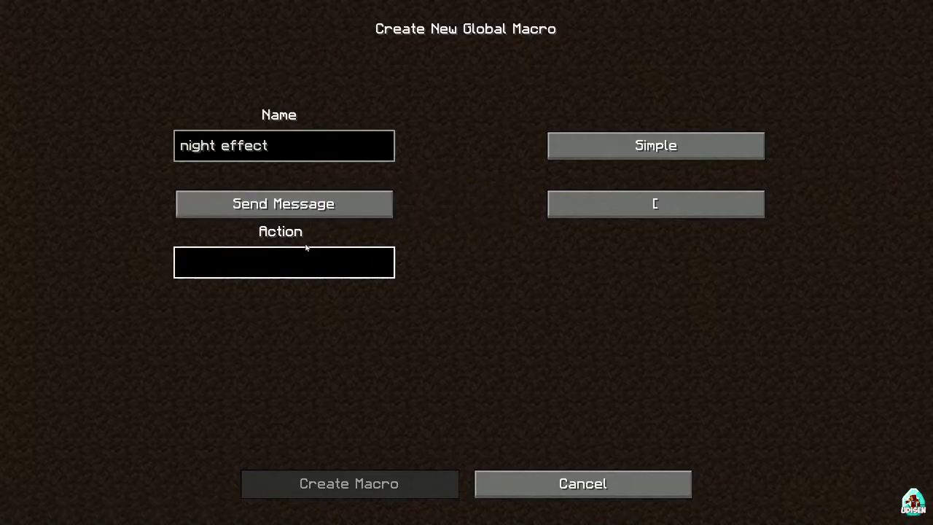
Enter '/give @p minecraft:oak_planks' as the macro's command
click(284, 262)
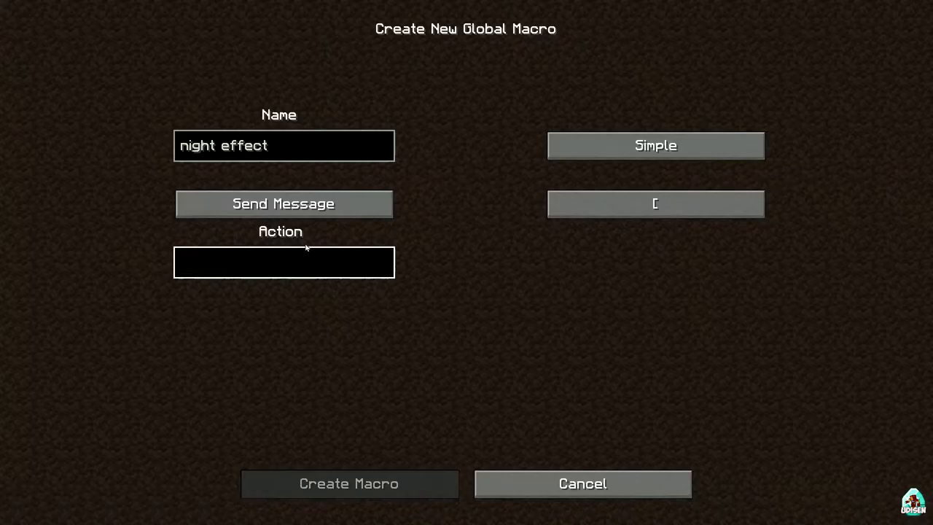
text(/)
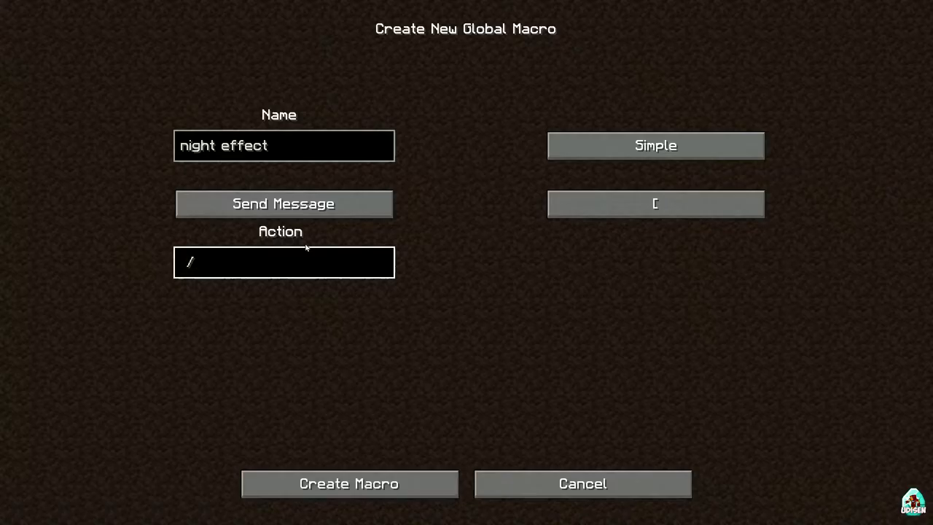
text(give)
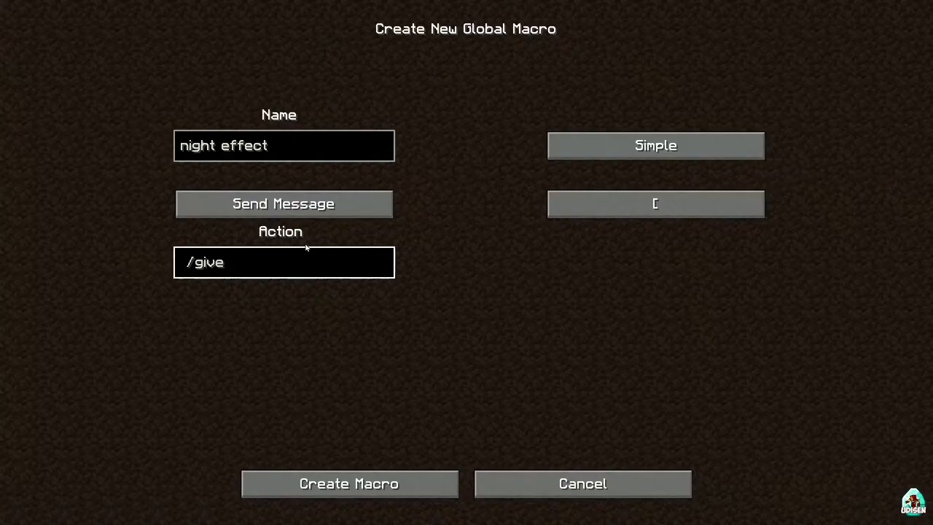
text(@p)
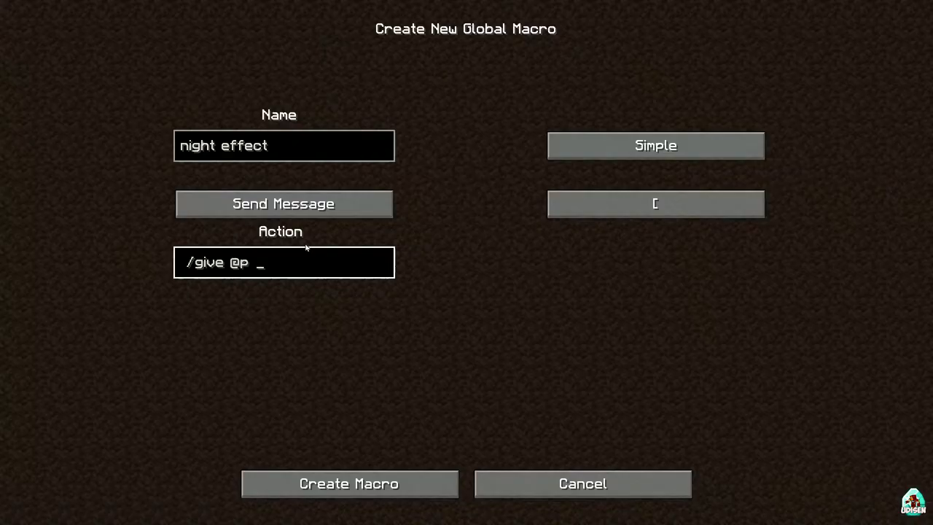
text(minecraft)
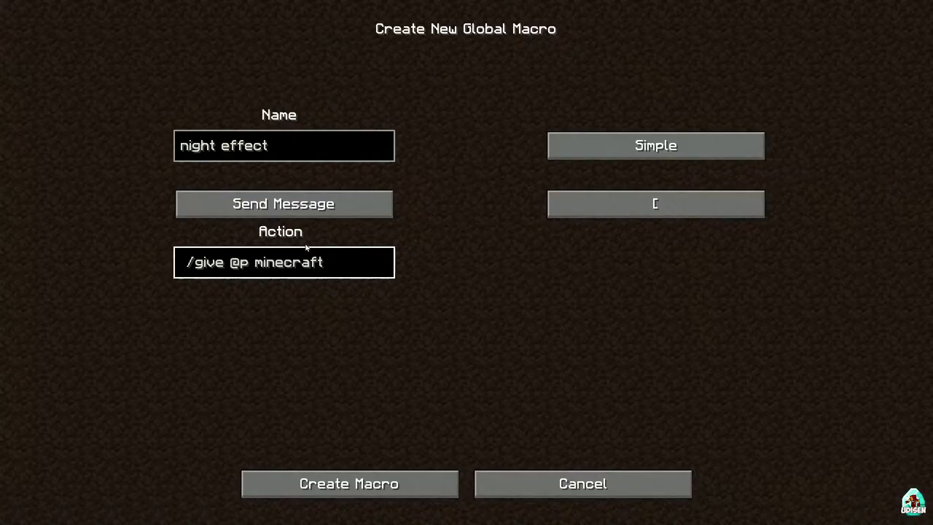
text(:oak)
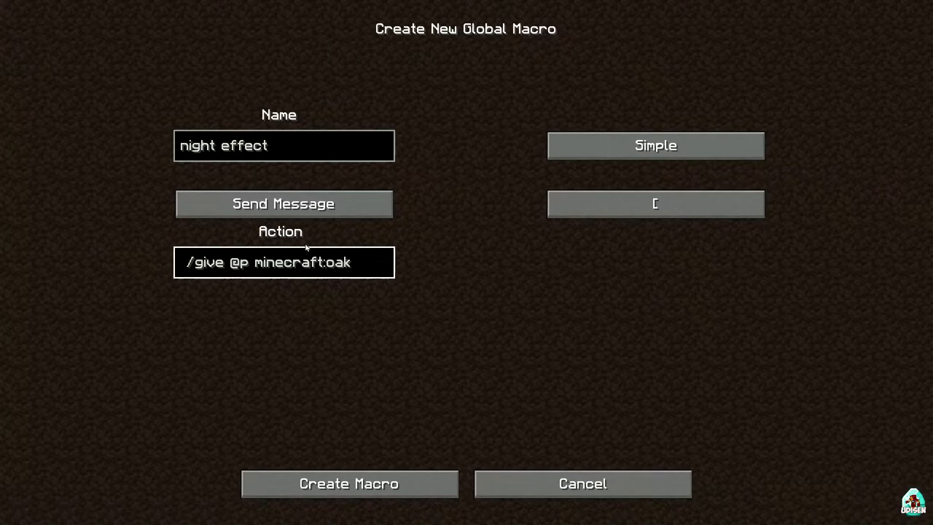
text(__)
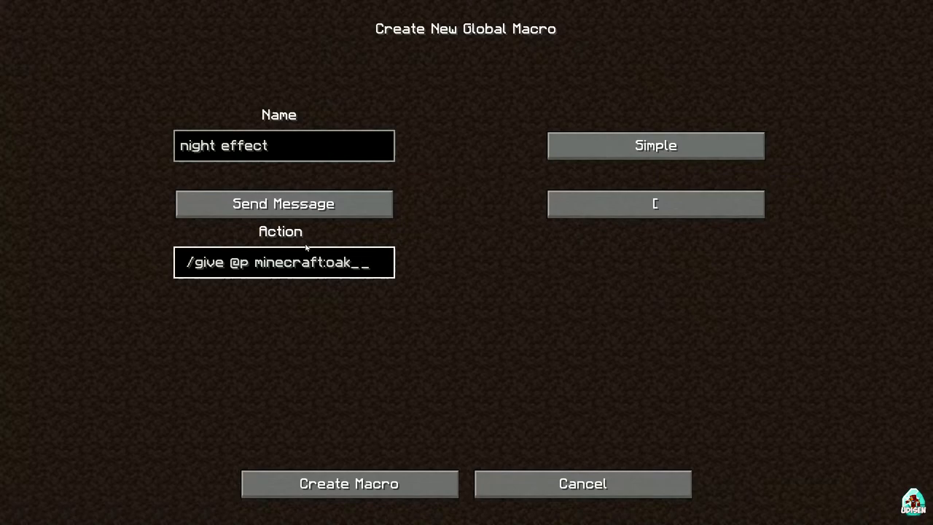
text(plan)
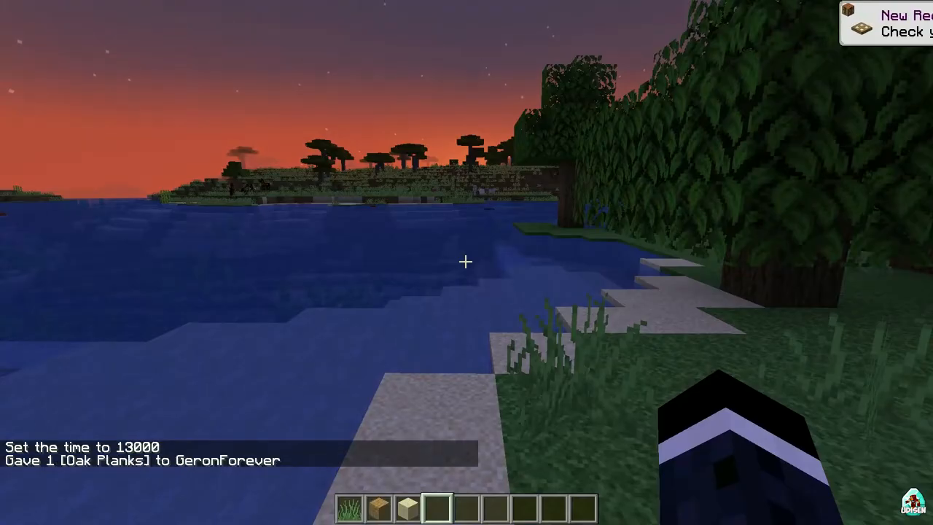
Check the oak planks in the inventory, then send a /time set command restoring daylight
key(e)
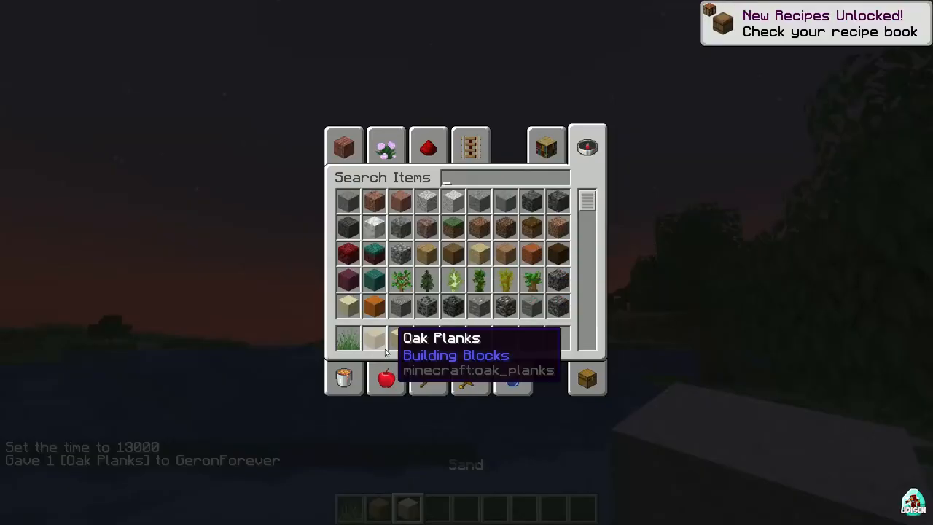
key(e)
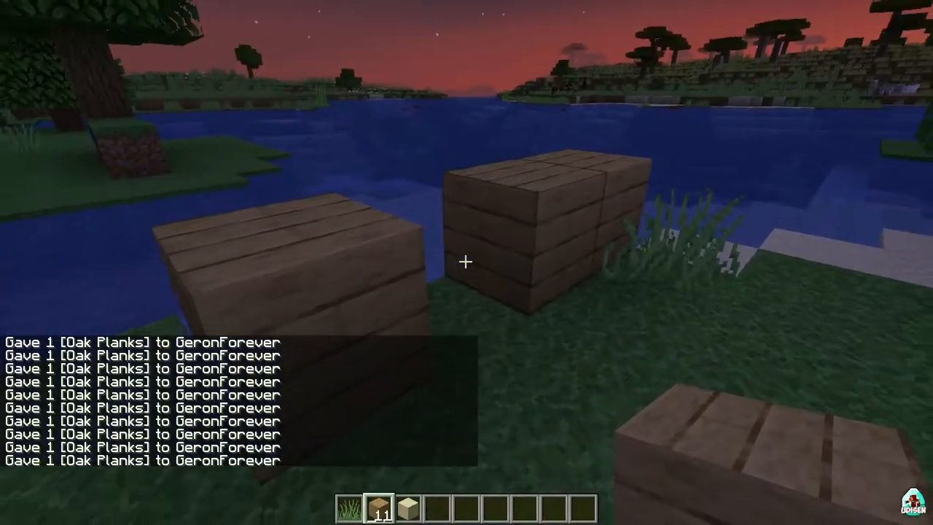
mouse_move(466, 263)
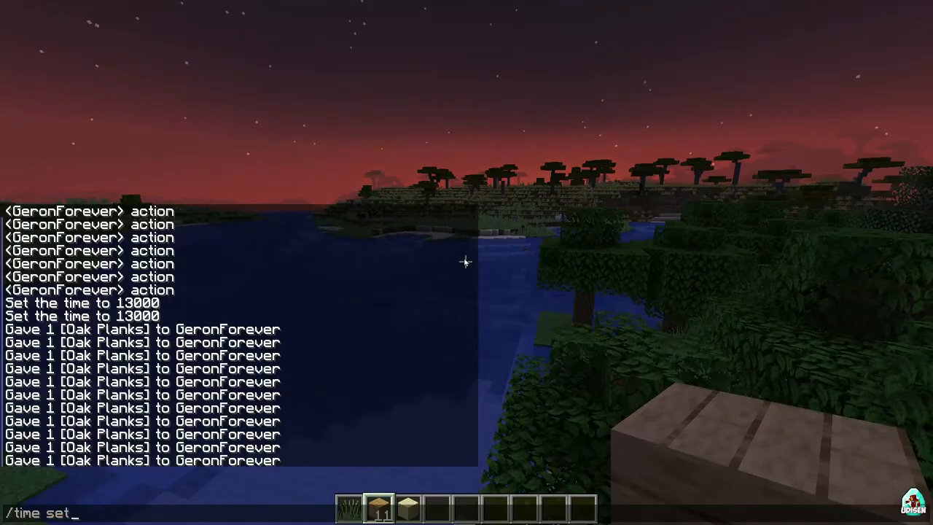
key(enter)
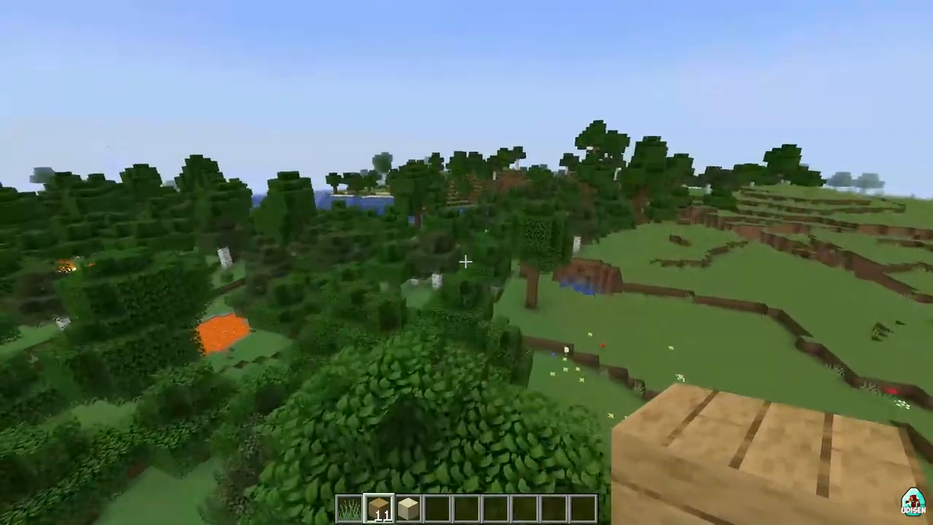
mouse_move(466, 263)
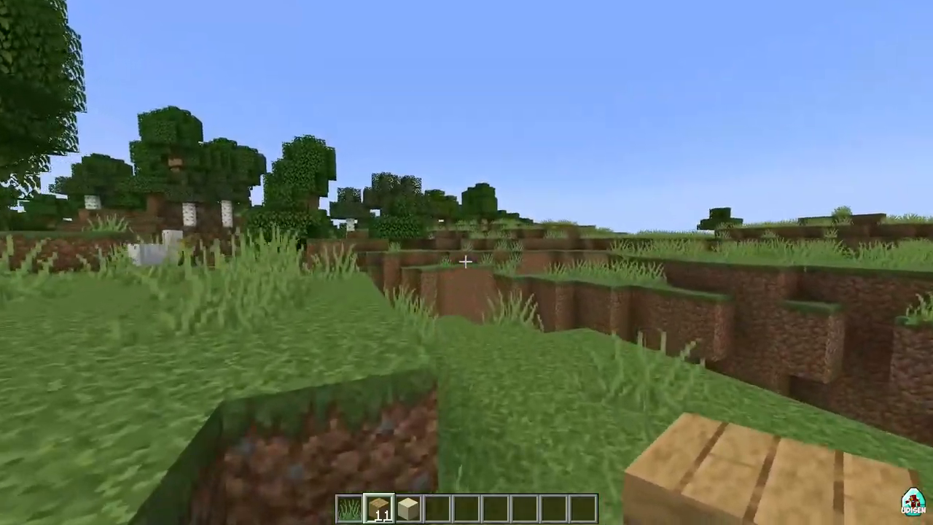
mouse_move(466, 262)
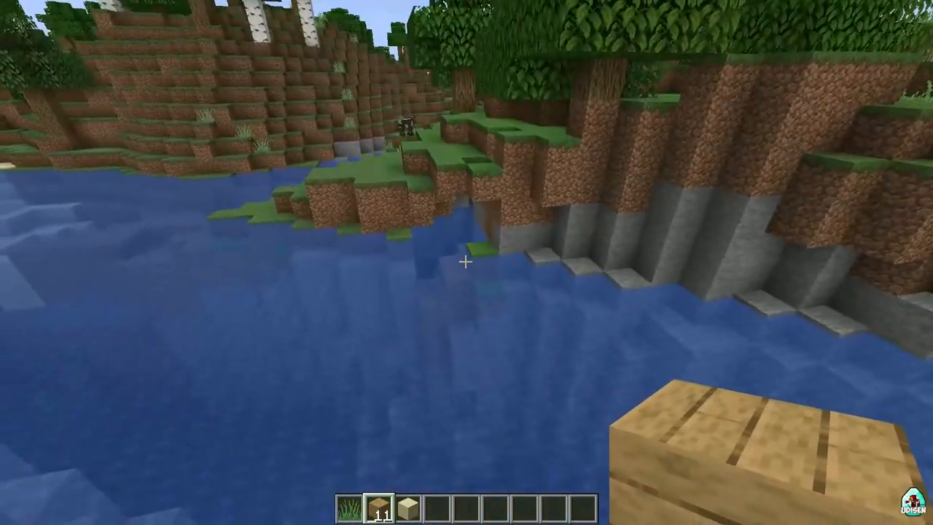
mouse_move(466, 262)
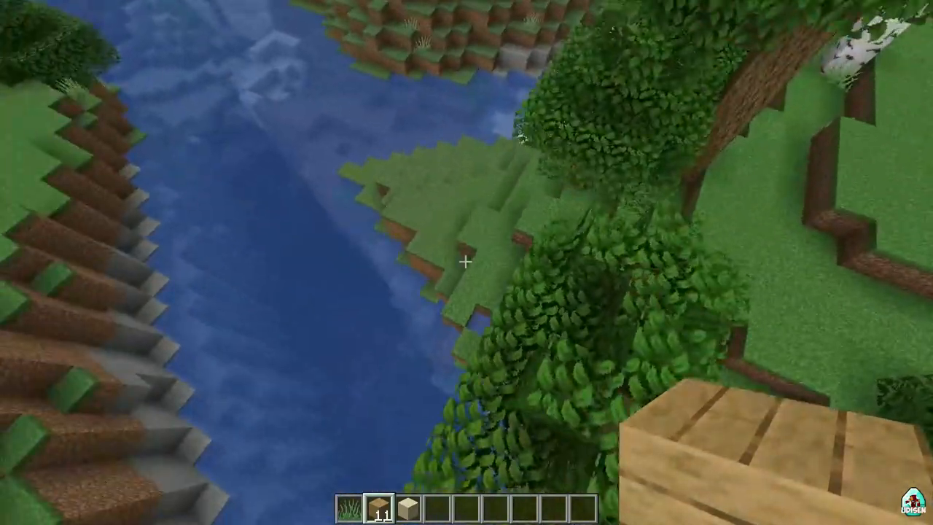
mouse_move(467, 263)
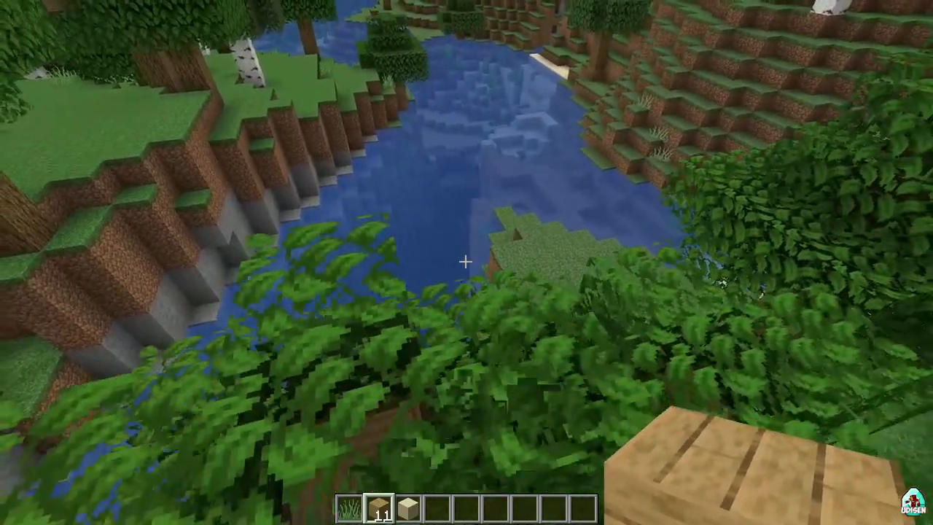